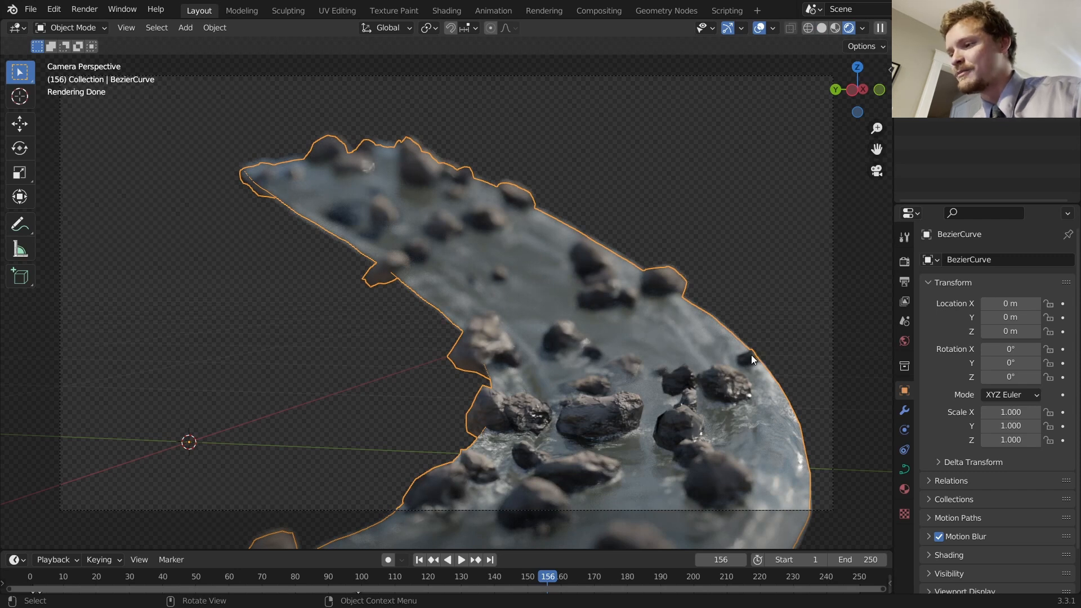
{"action": "mouse_move", "coordinate": [687, 362]}
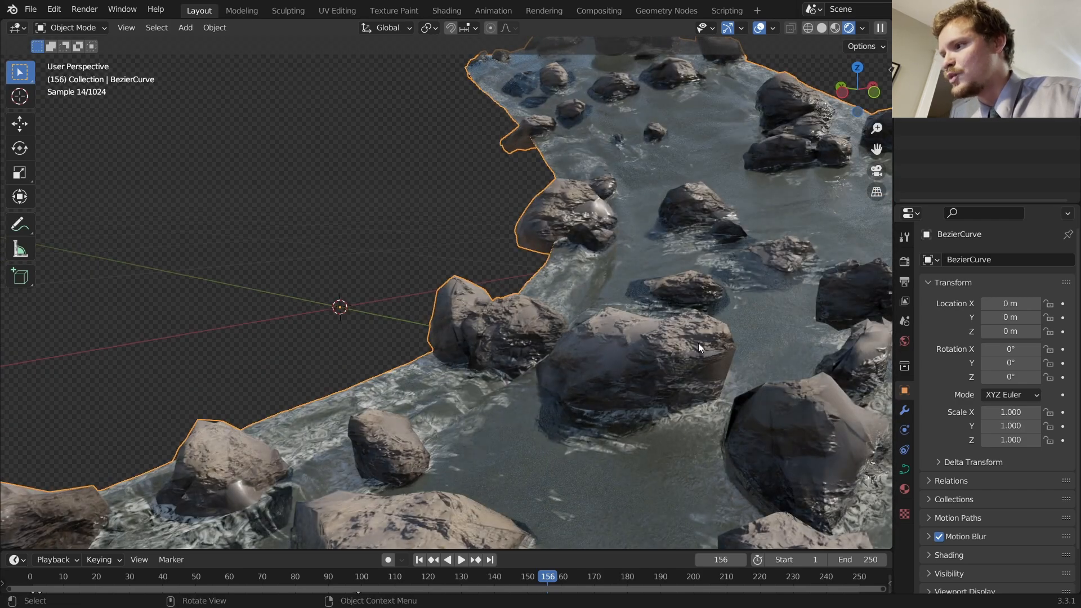
Review the rendered river from the camera view and list the recently opened files
{"action": "left_click", "coordinate": [460, 559]}
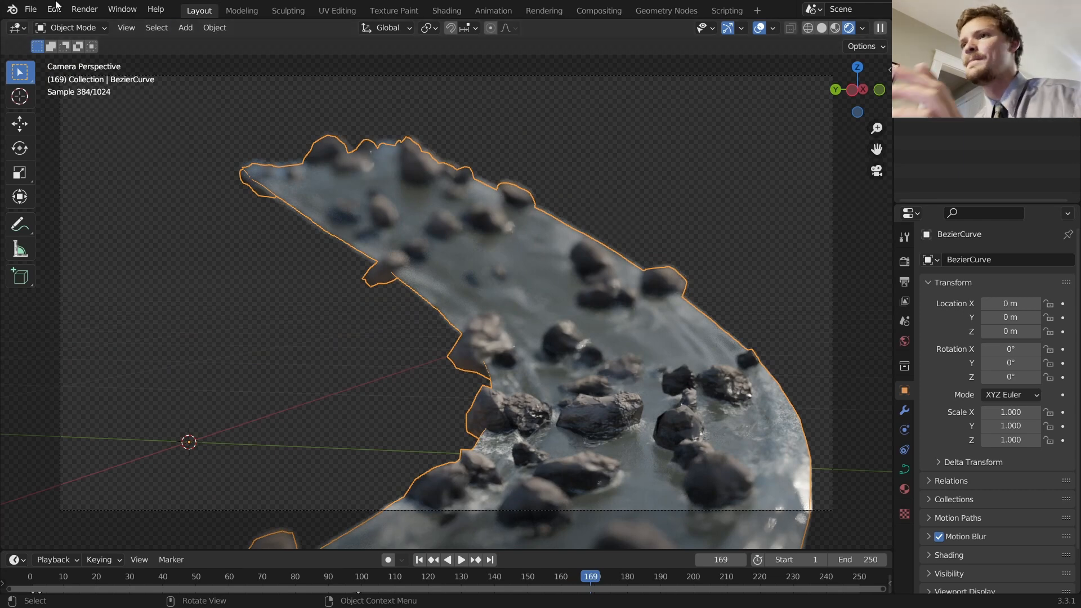
{"action": "left_click", "coordinate": [31, 9]}
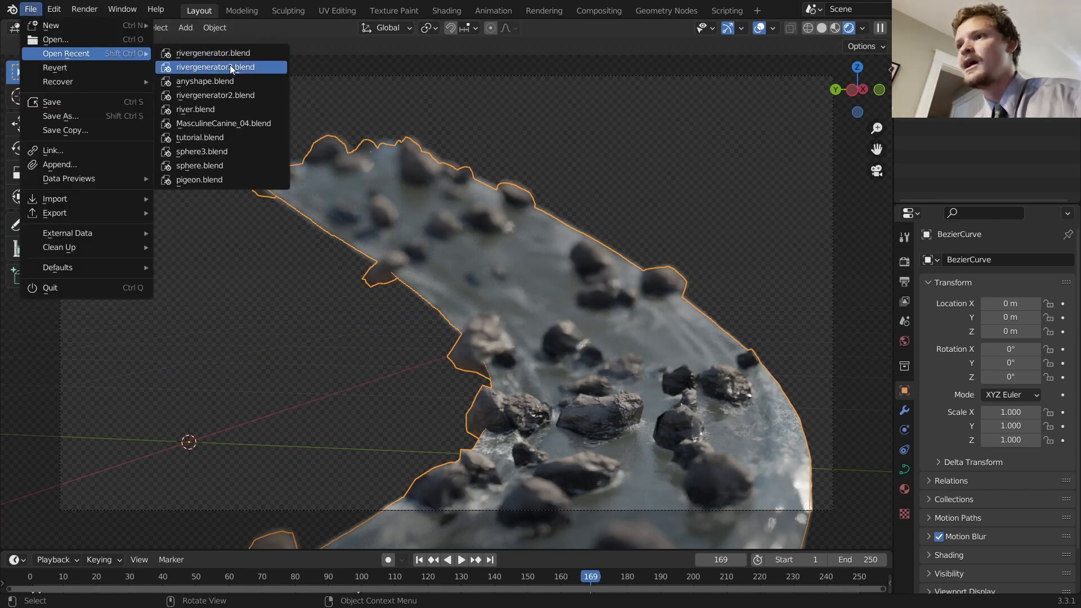
Open rivergenerator3.blend and view its node tree in the Geometry Nodes workspace
{"action": "left_click", "coordinate": [665, 10]}
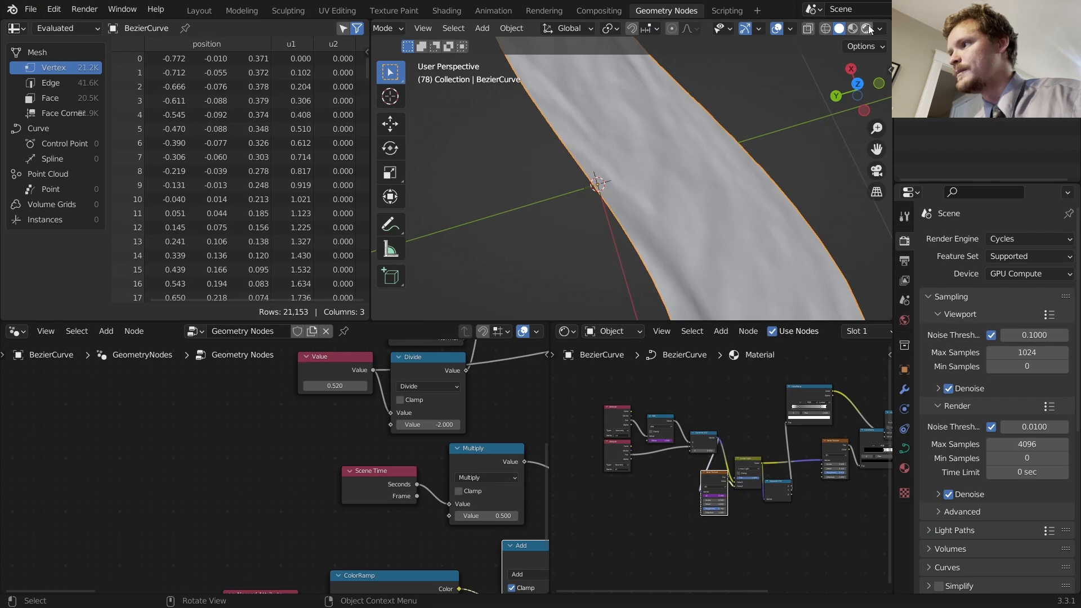
{"action": "left_click", "coordinate": [868, 28]}
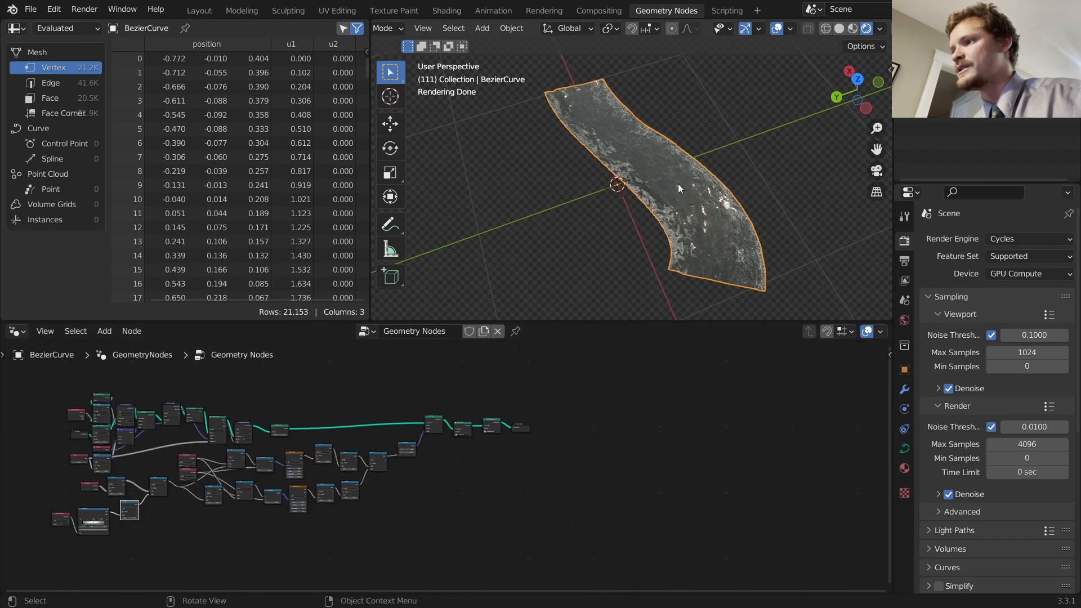
{"action": "mouse_move", "coordinate": [707, 189]}
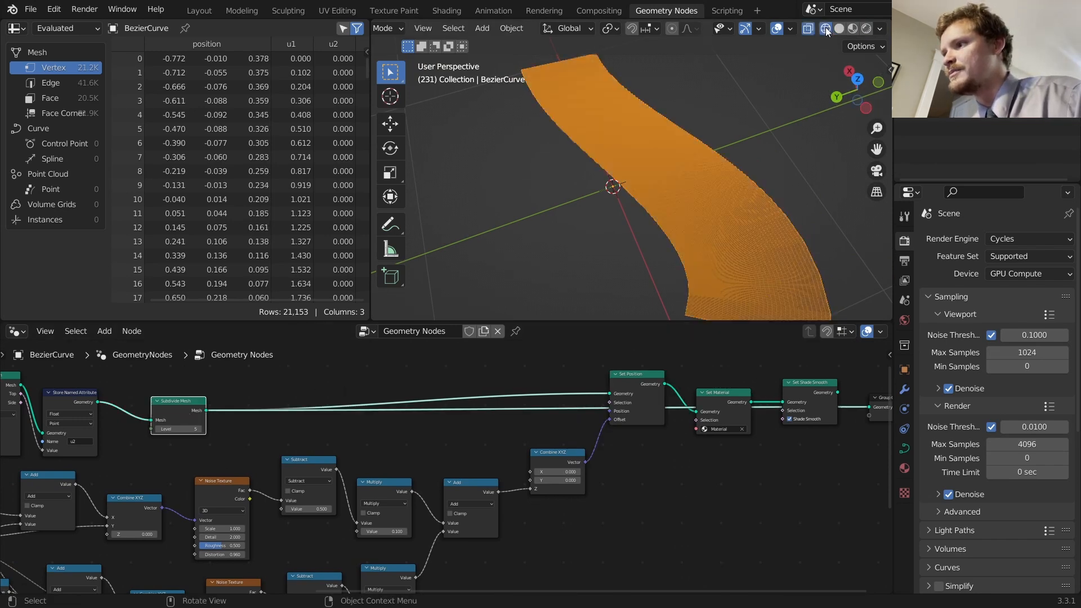
Show the river in solid shading and scatter points on its faces with Distribute Points on Faces
{"action": "left_click", "coordinate": [104, 331]}
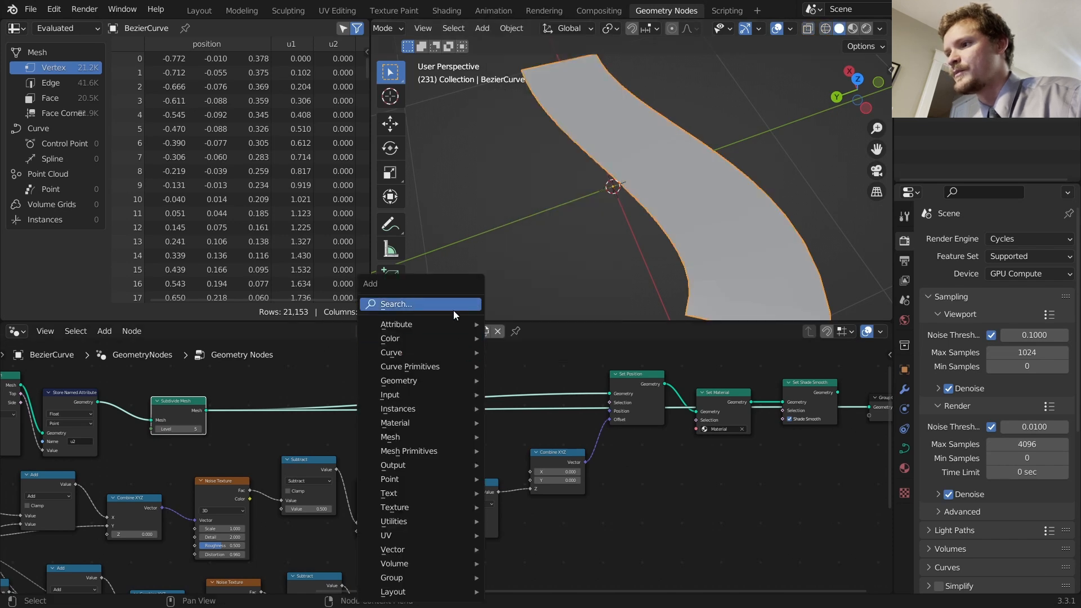
{"action": "type", "text": "distr"}
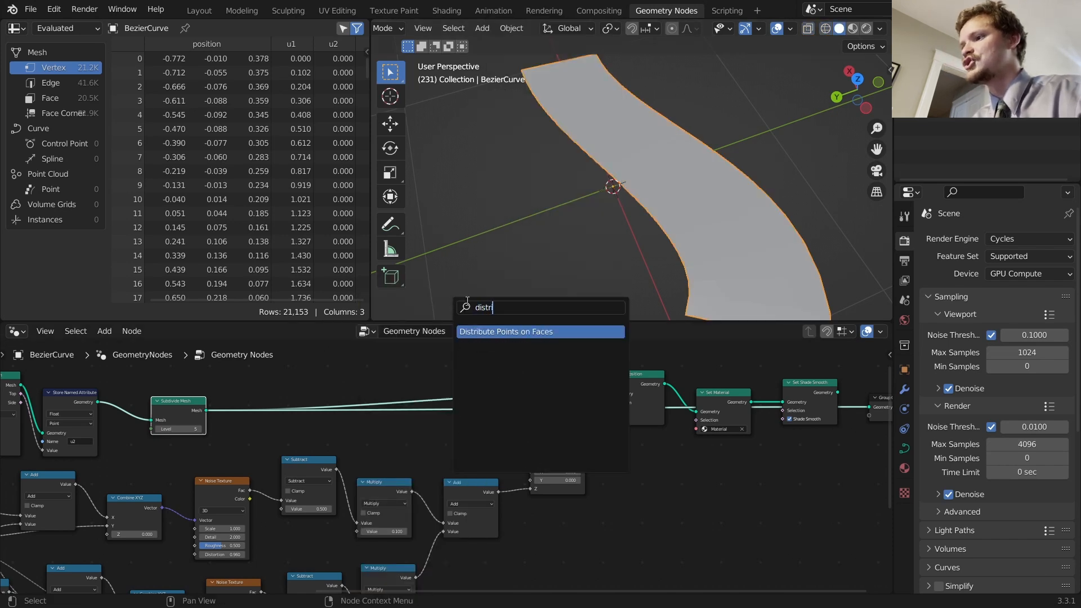
{"action": "left_click", "coordinate": [506, 331]}
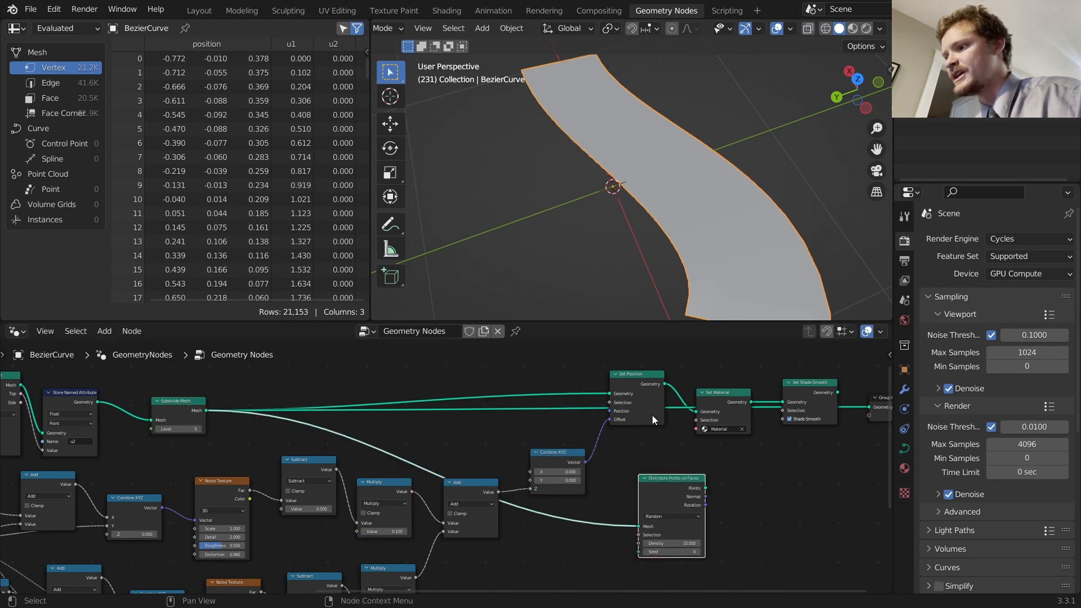
{"action": "key", "text": "space"}
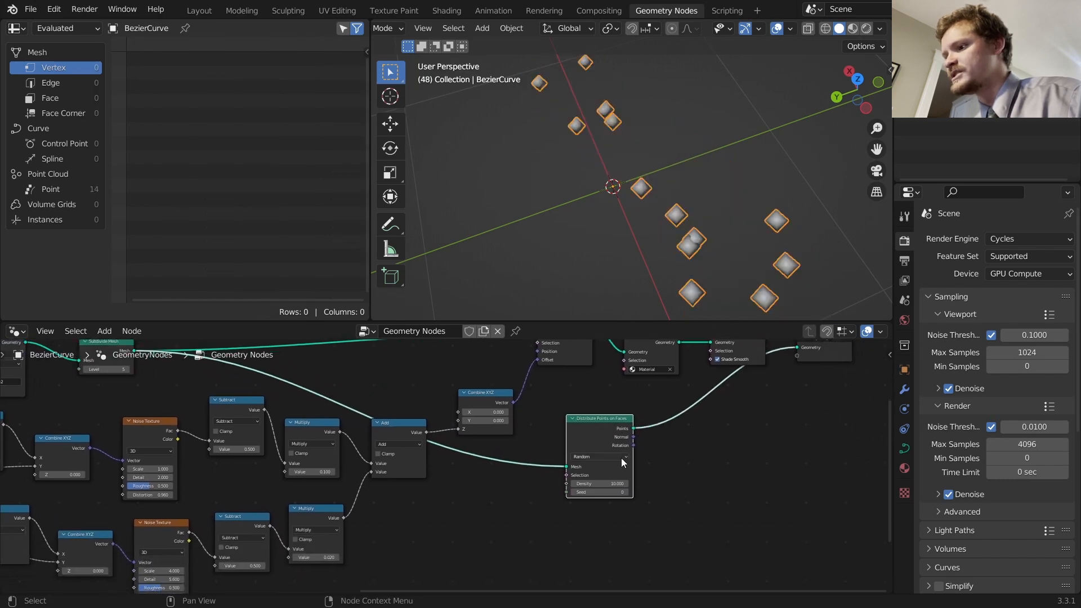
Set the distribution to Poisson Disk with Distance Min 0.1 m and Density Max 20
{"action": "left_click", "coordinate": [623, 456]}
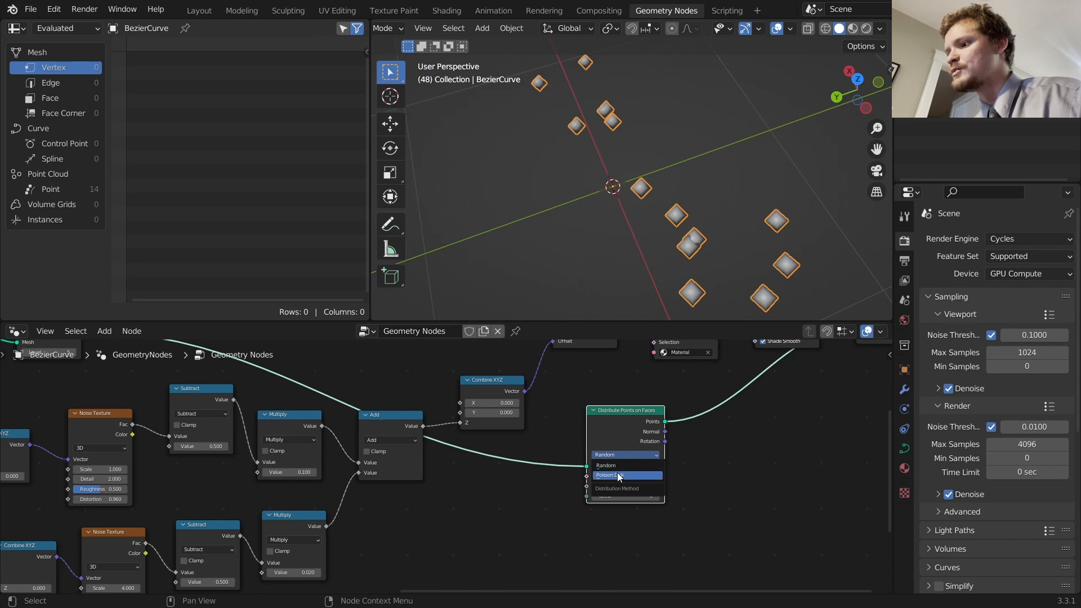
{"action": "left_click", "coordinate": [620, 475]}
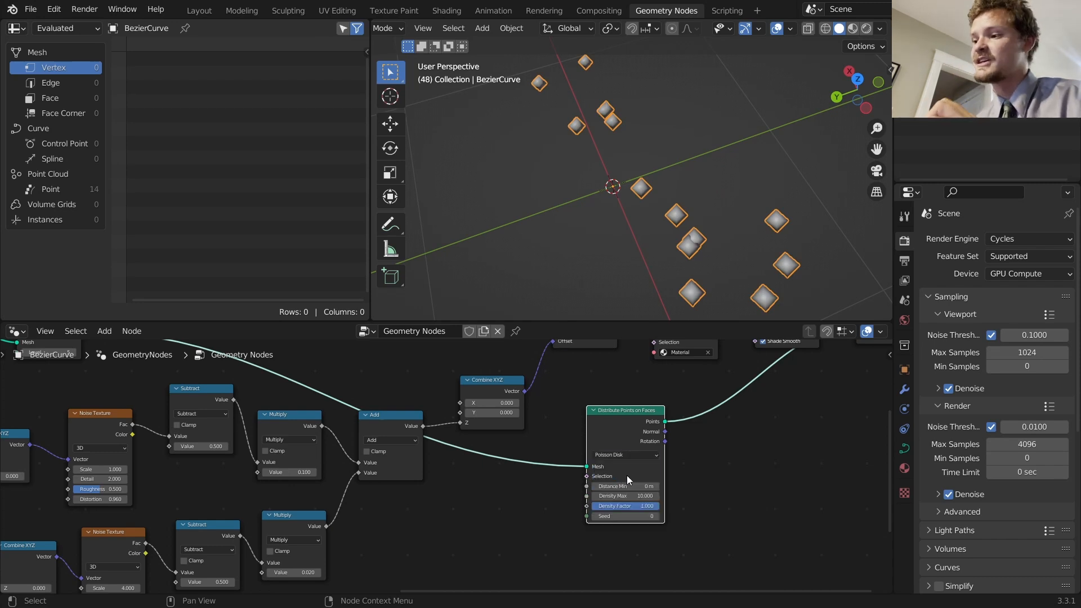
{"action": "left_click", "coordinate": [624, 486]}
{"action": "type", "text": ".1"}
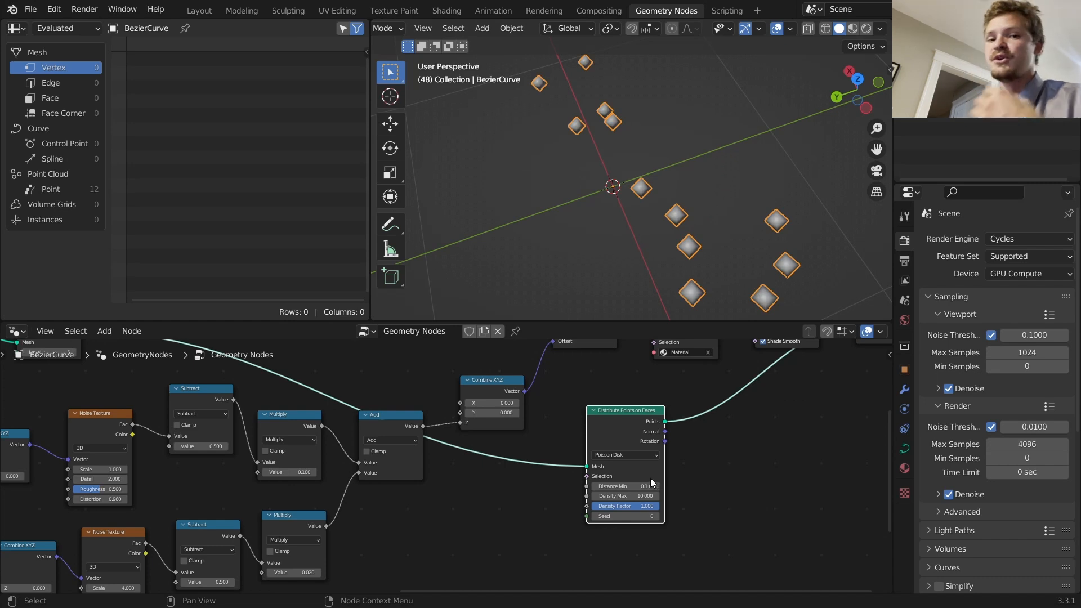
{"action": "double_click", "coordinate": [623, 496]}
{"action": "type", "text": "20.000"}
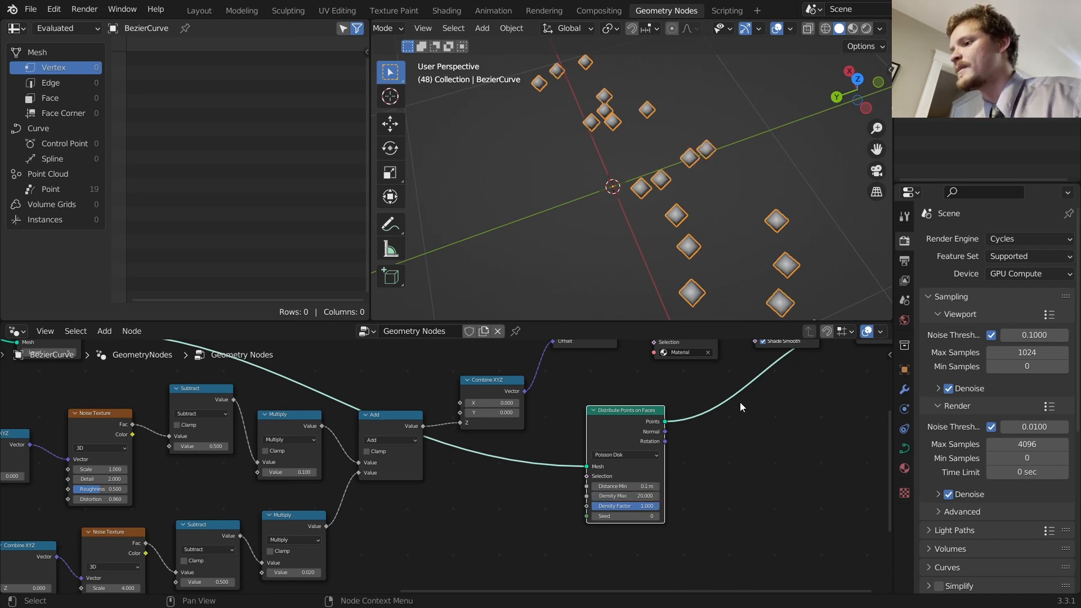
{"action": "key", "text": "shift+a"}
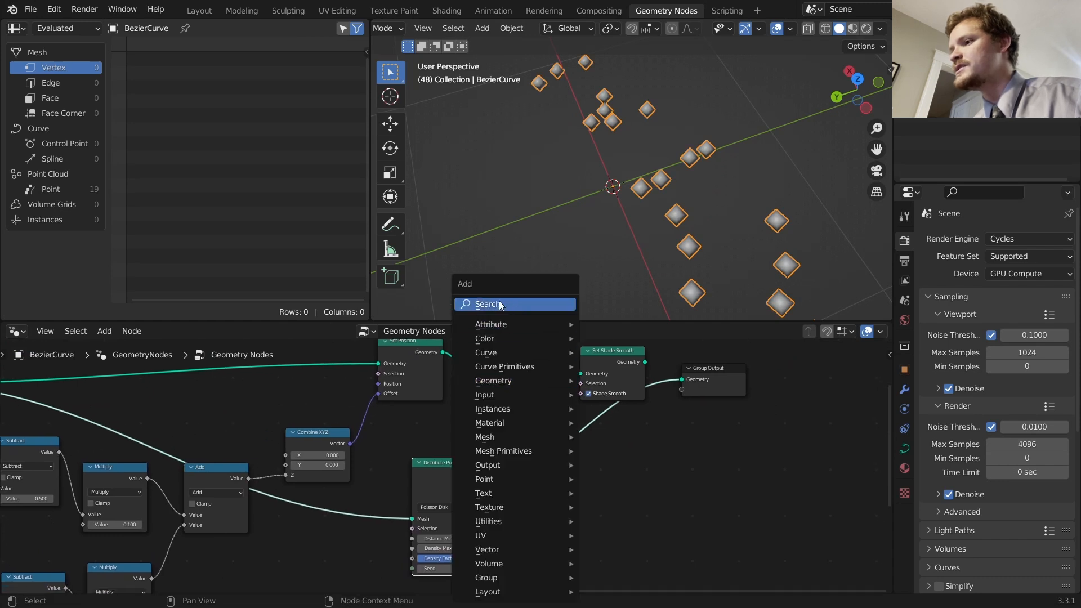
Instance a UV Sphere mesh on the scattered points via Instance on Points
{"action": "type", "text": "instance"}
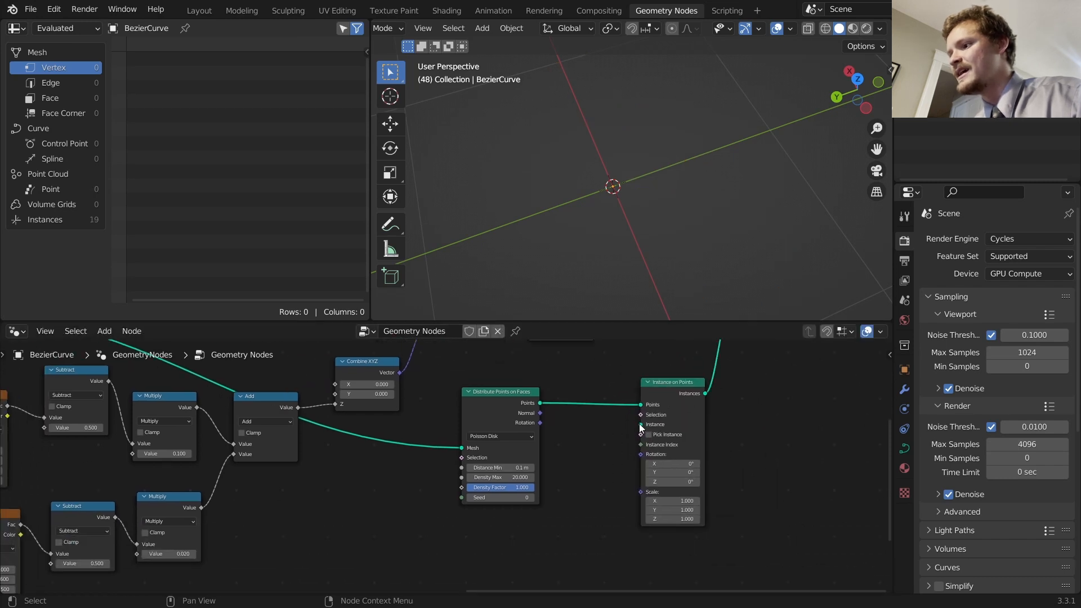
{"action": "type", "text": "uv sph"}
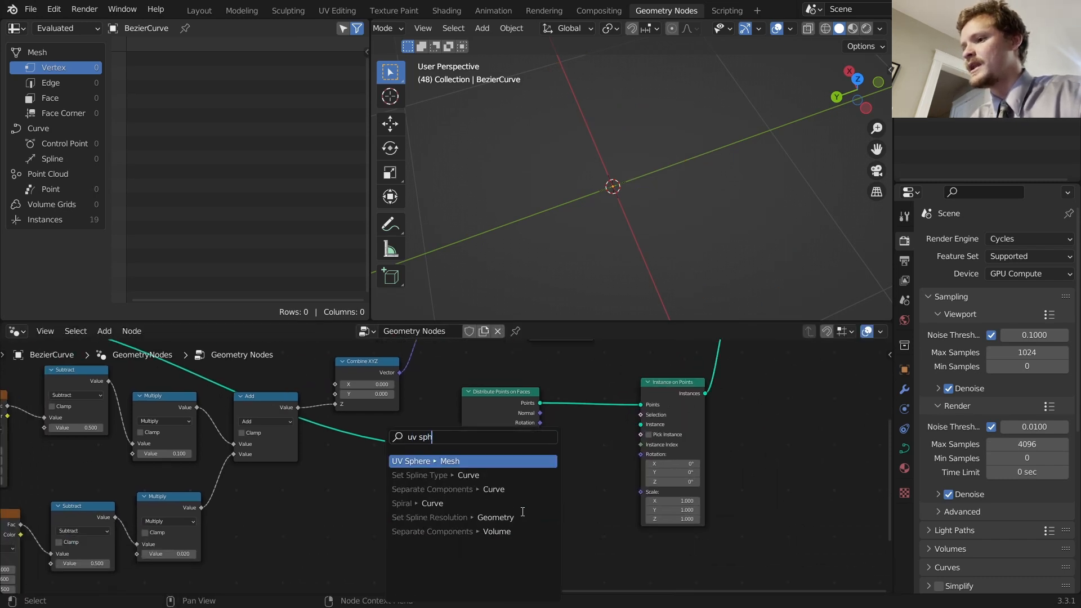
{"action": "left_click", "coordinate": [427, 461]}
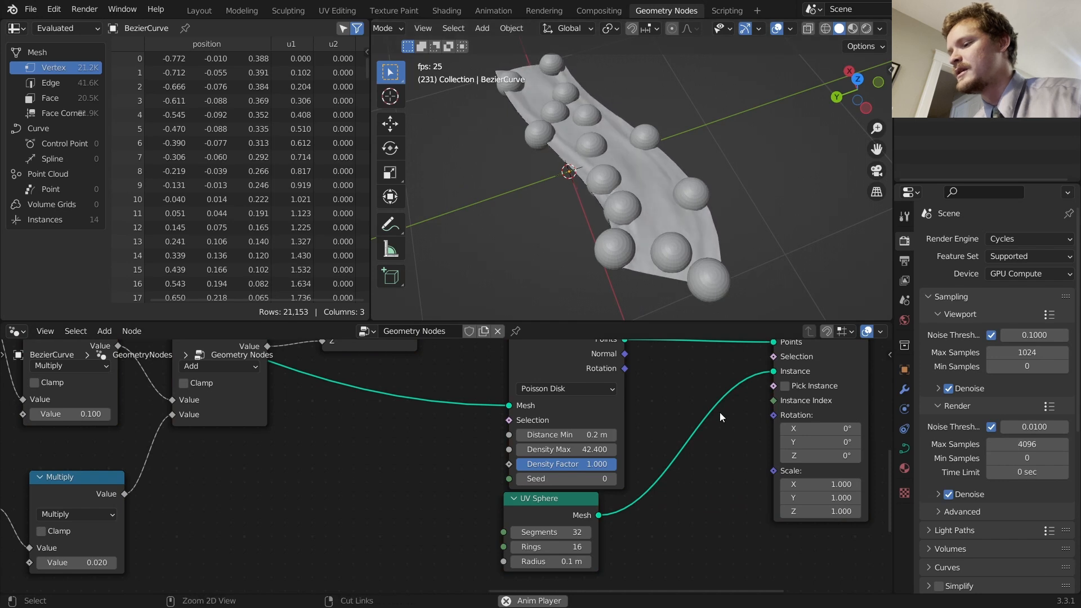
Randomize sphere scale between 0.4 and 0.8, raise density to 100 and realize the instances
{"action": "type", "text": "rand"}
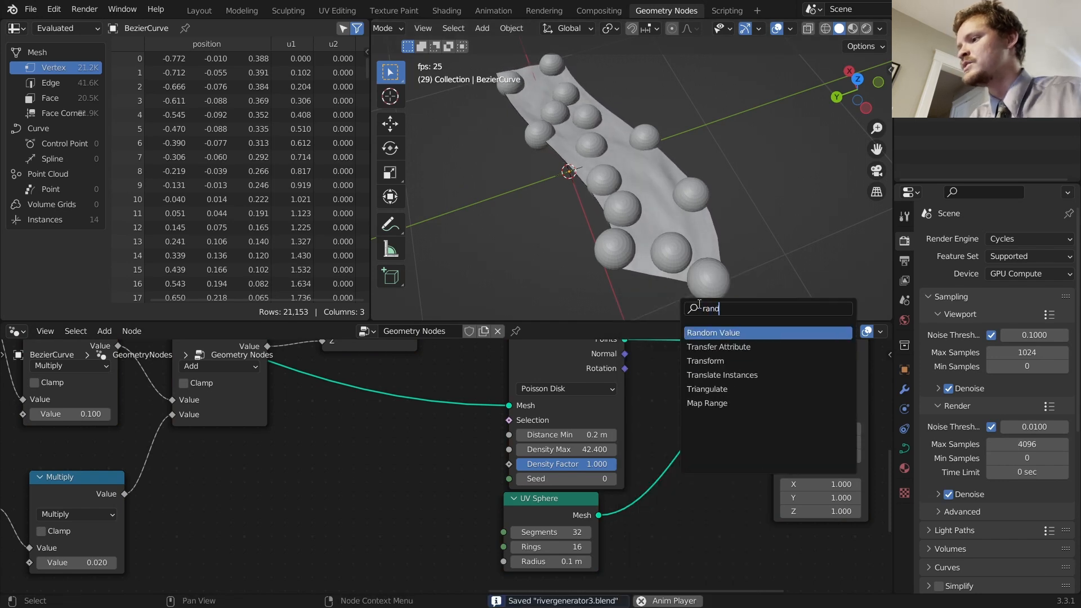
{"action": "left_click", "coordinate": [713, 332]}
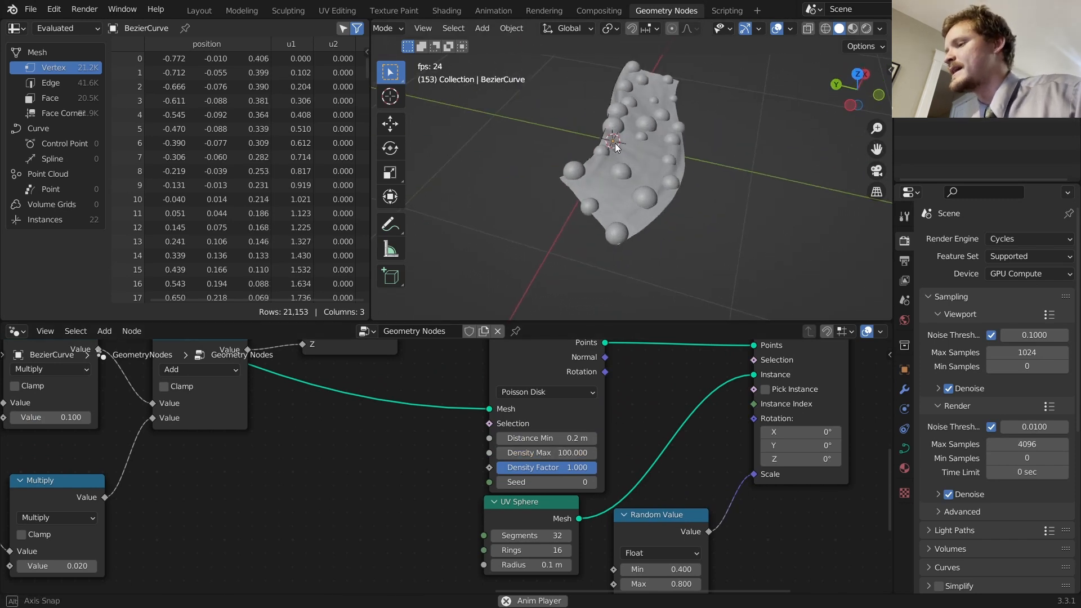
{"action": "left_click_drag", "start_coordinate": [613, 146], "coordinate": [662, 233]}
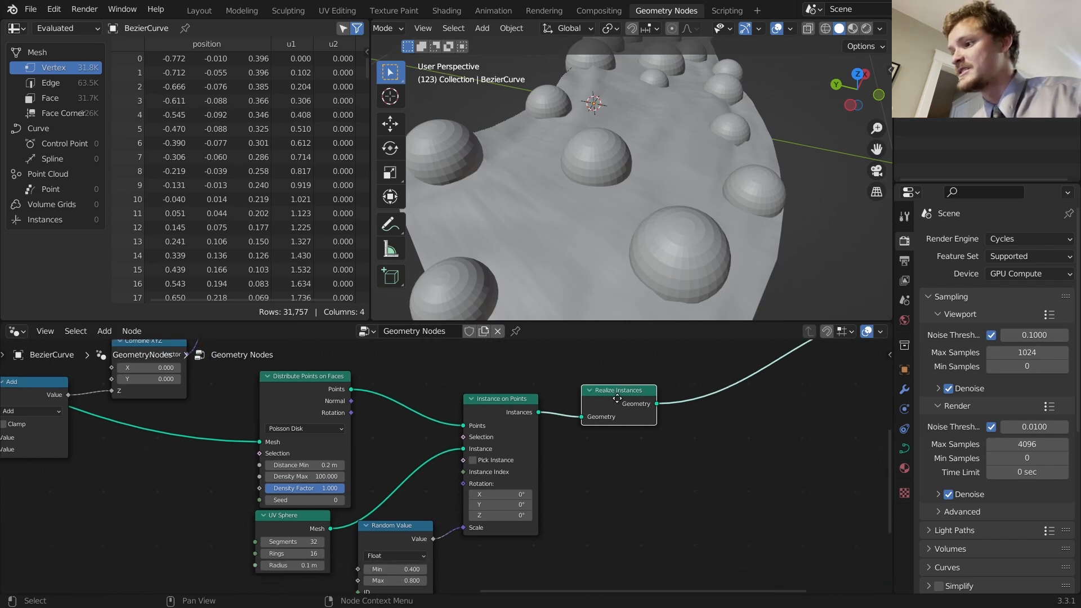
Add a Set Position node after Realize Instances to displace the rocks
{"action": "left_click", "coordinate": [482, 28]}
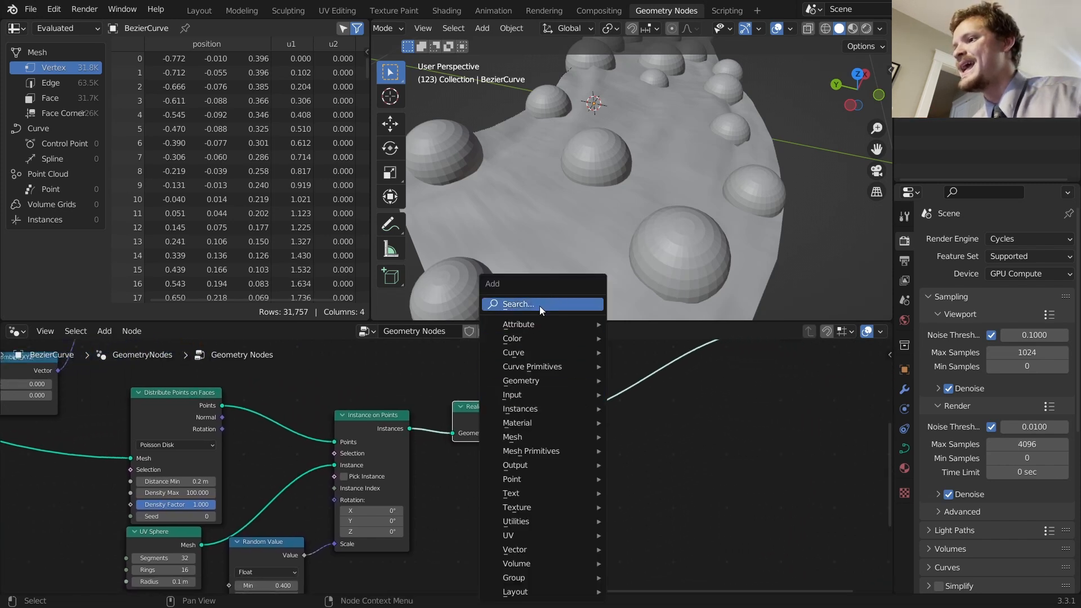
{"action": "type", "text": "set p"}
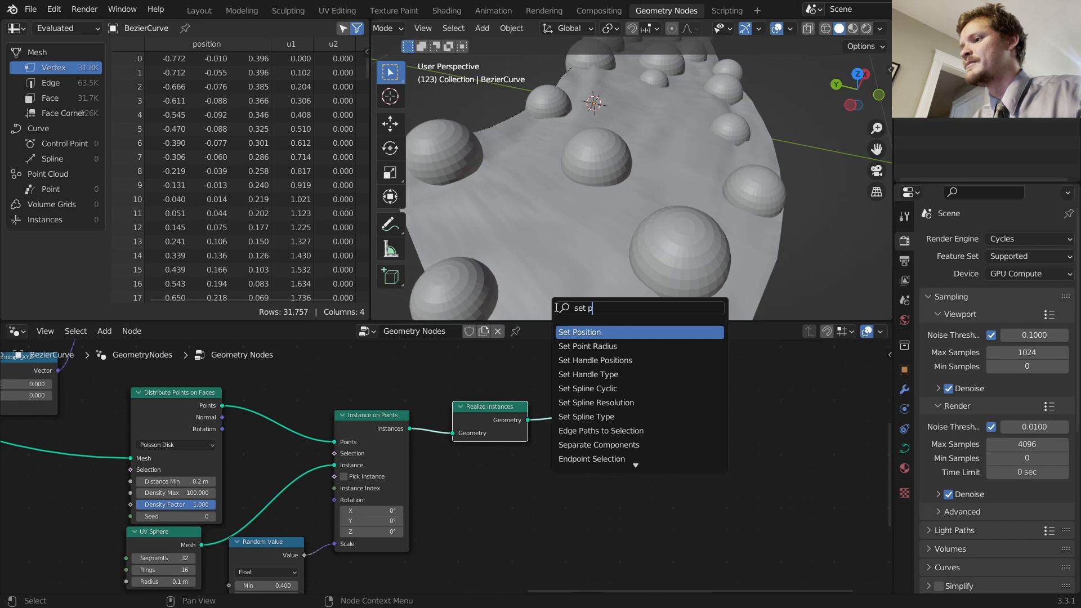
{"action": "left_click", "coordinate": [578, 331]}
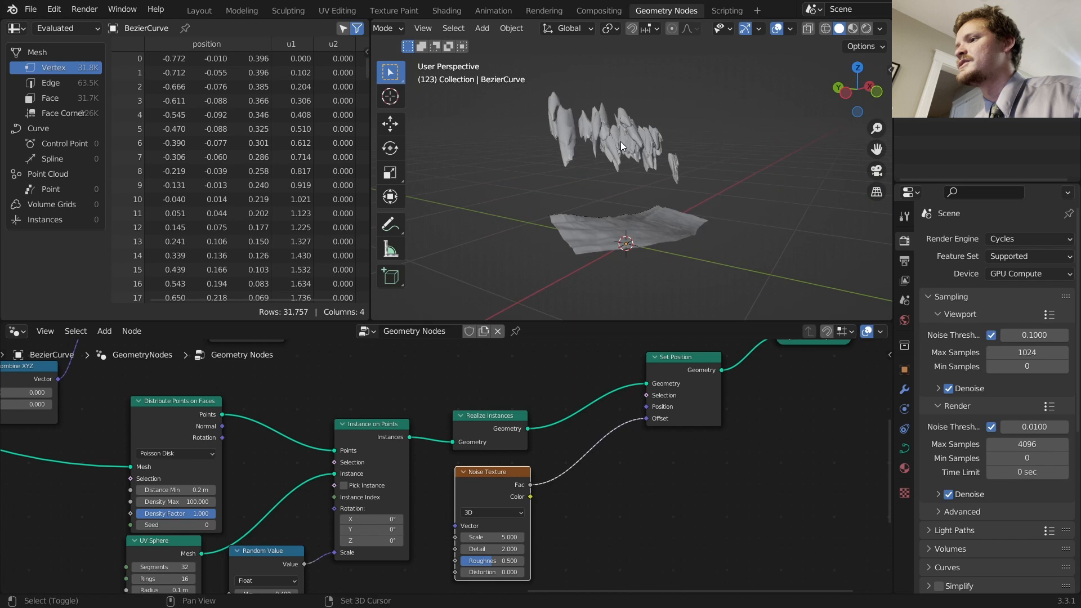
Drive the offset with Noise Texture color, subtracting 0.5 and scaling by 0.190
{"action": "left_click", "coordinate": [104, 331]}
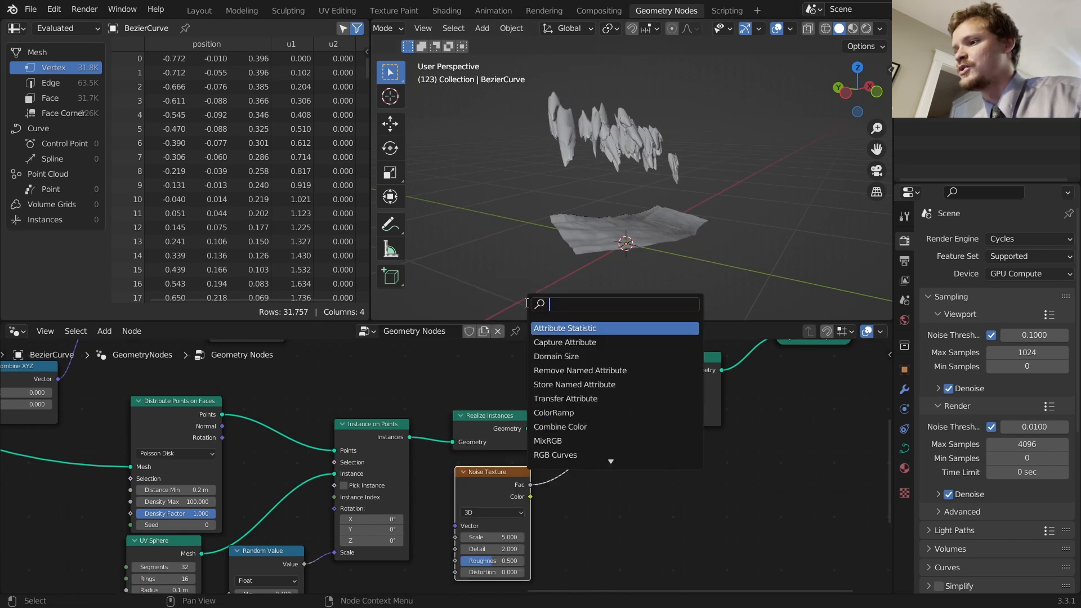
{"action": "type", "text": "vec"}
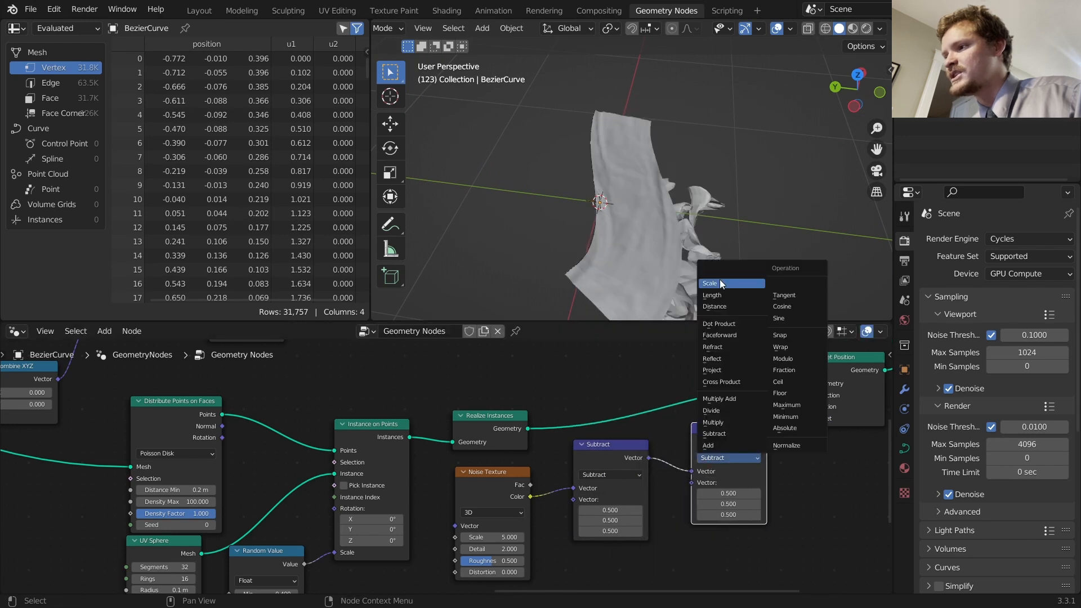
{"action": "left_click", "coordinate": [709, 283]}
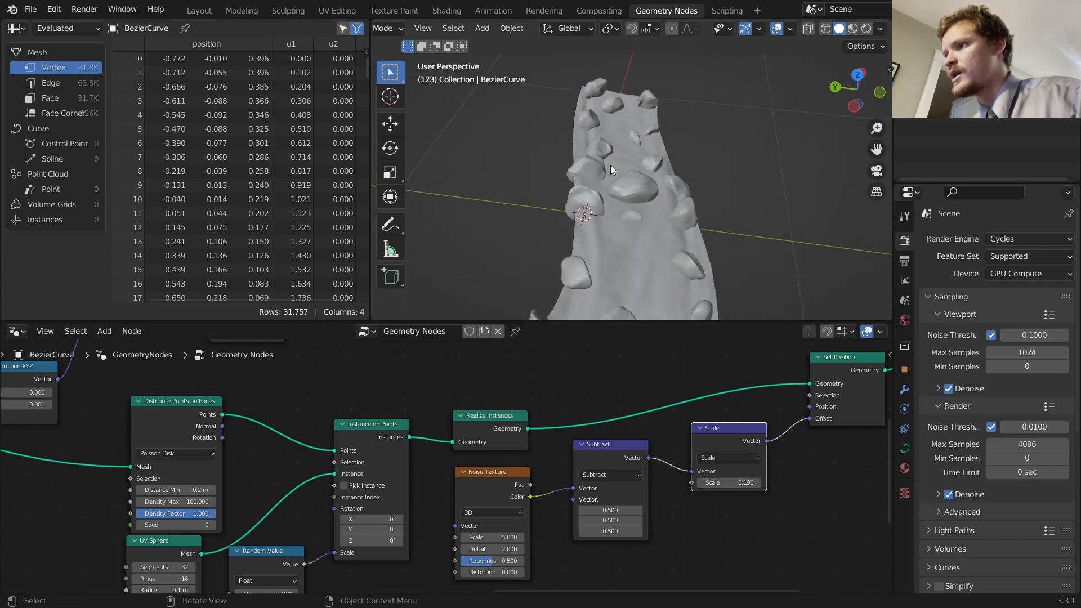
Tune the Noise Texture to scale 5.400, detail 6.000 and roughness 0.560 for craggier rocks
{"action": "left_click_drag", "start_coordinate": [620, 172], "coordinate": [649, 124]}
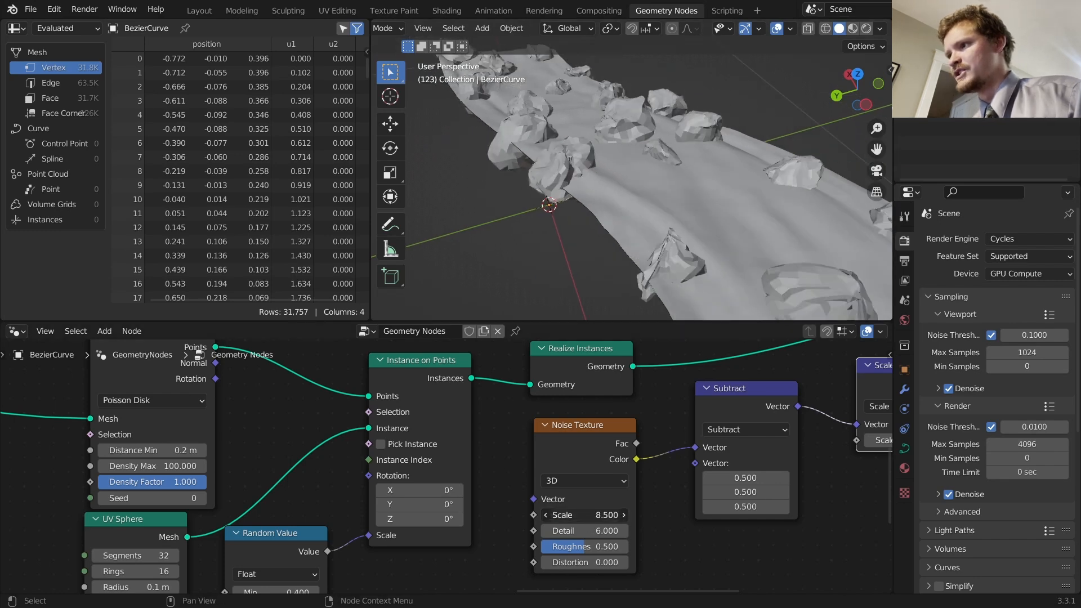
{"action": "left_click_drag", "start_coordinate": [600, 514], "coordinate": [572, 515]}
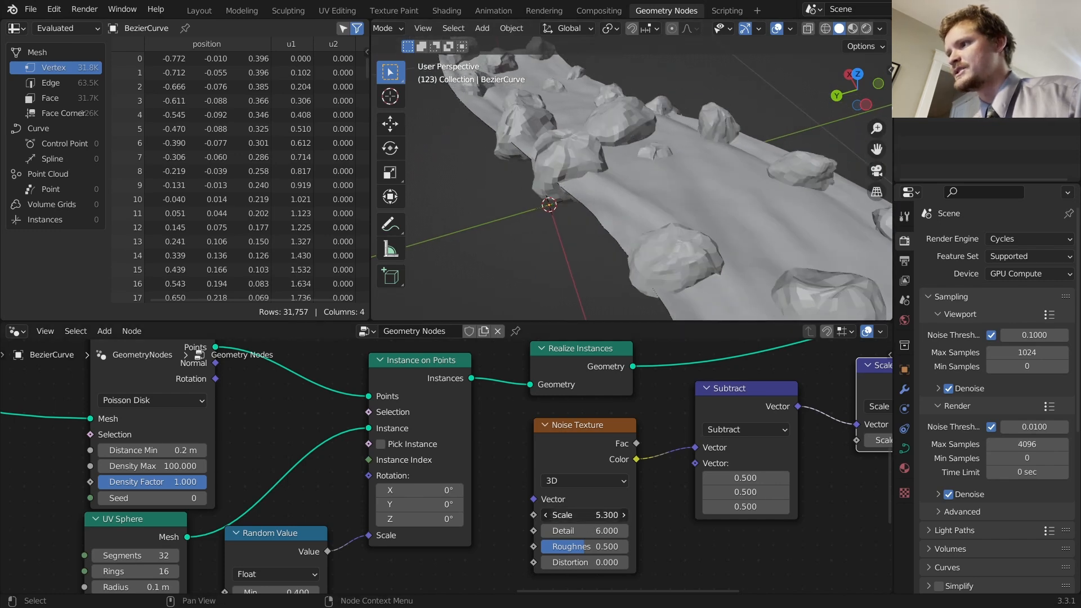
{"action": "left_click", "coordinate": [618, 515]}
{"action": "type", "text": "set s"}
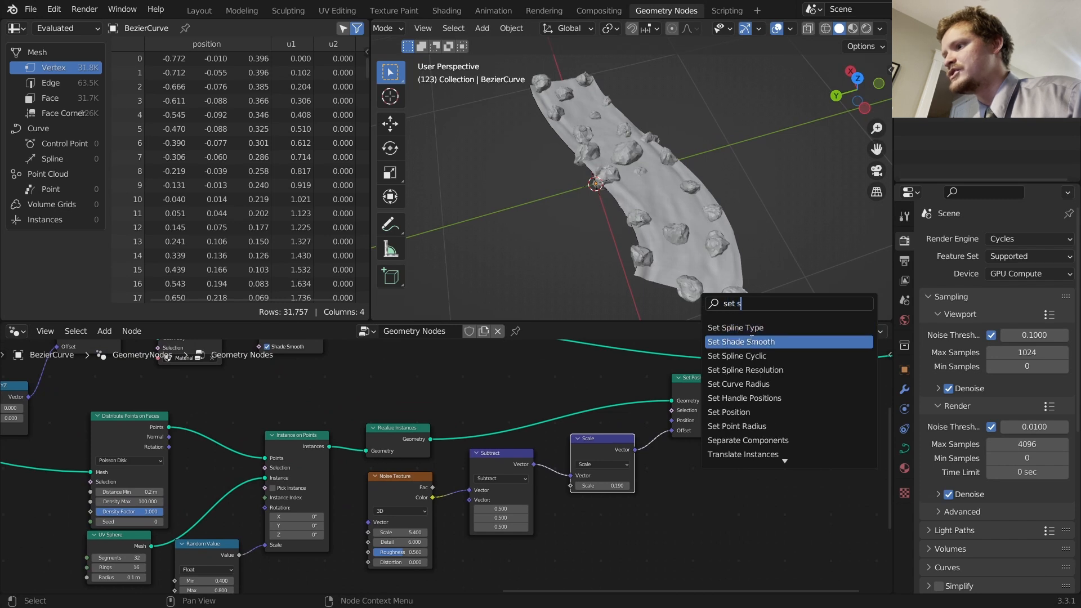
Shade the rocks smooth before Join Geometry and raise the UV Sphere resolution to 64
{"action": "left_click", "coordinate": [742, 341]}
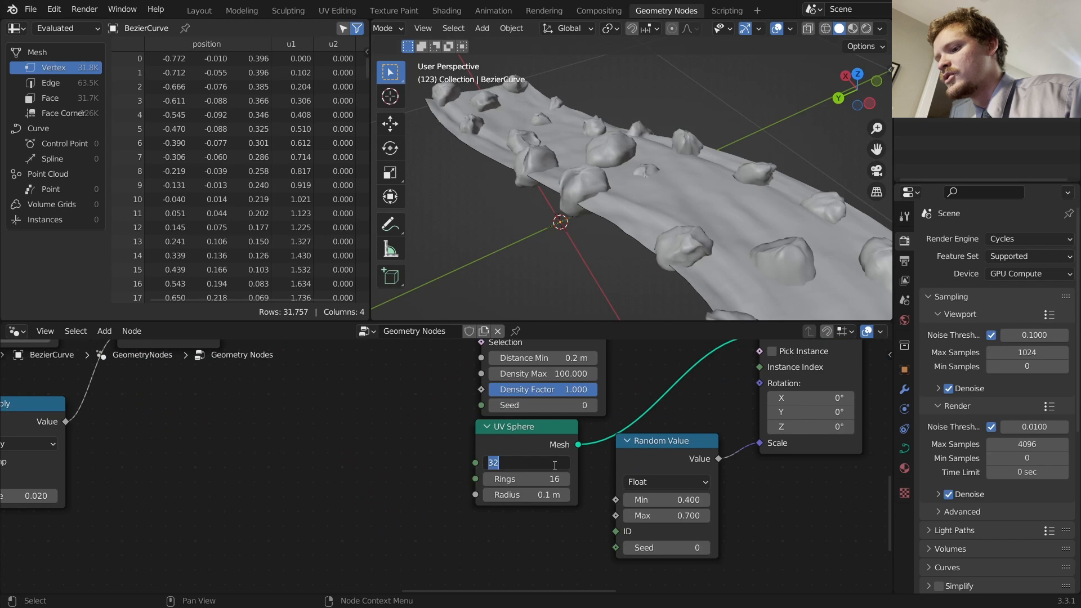
{"action": "type", "text": "64"}
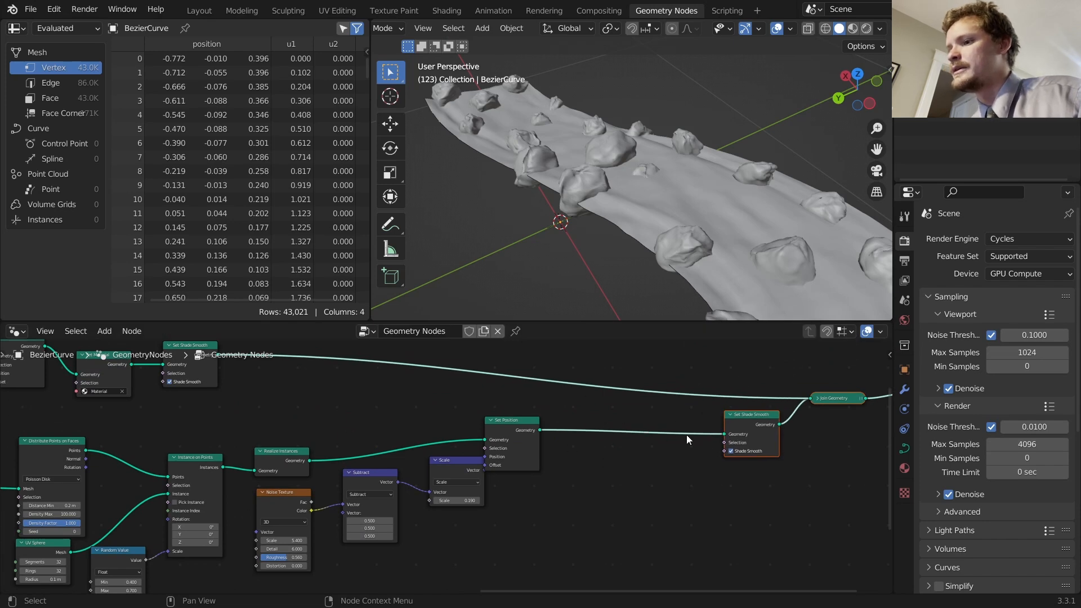
{"action": "mouse_move", "coordinate": [542, 474]}
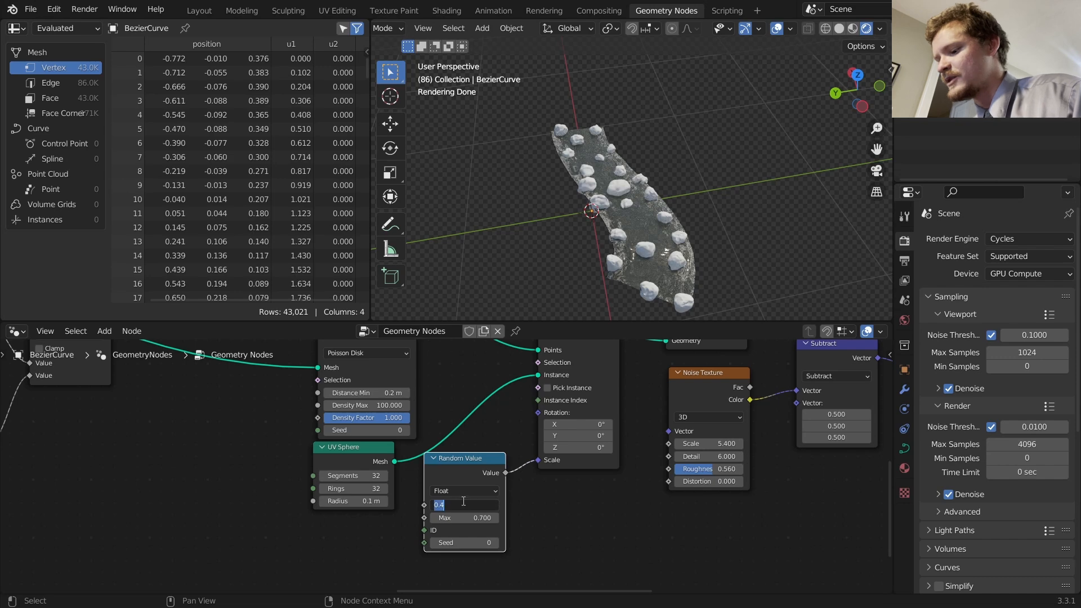
Set Random Value Min to 0.250, try new scatter seeds for the rocks, and save the file
{"action": "type", "text": "0.250"}
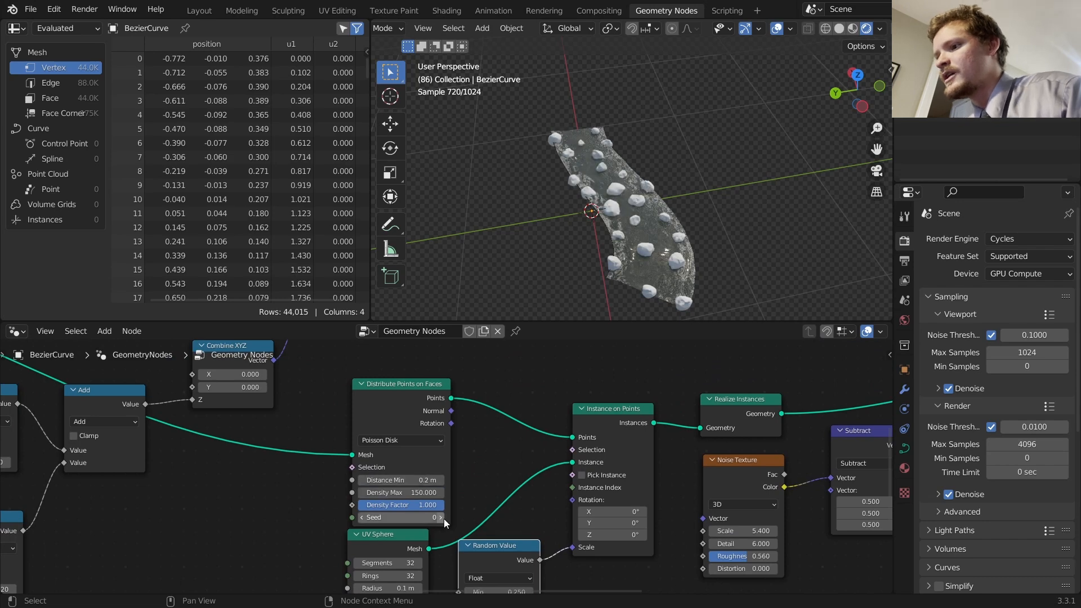
{"action": "left_click", "coordinate": [403, 517]}
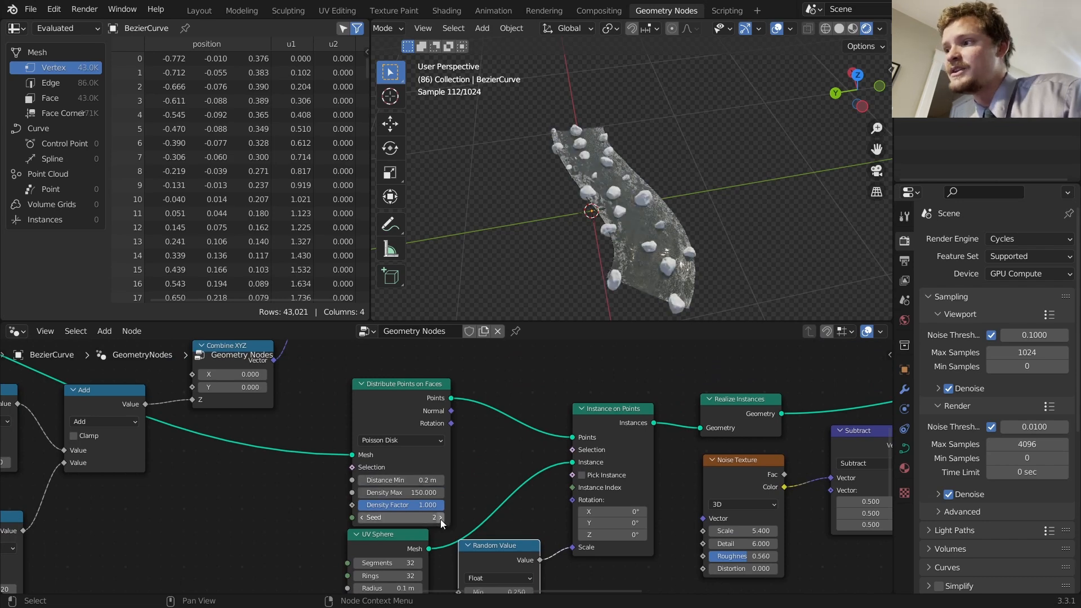
{"action": "left_click", "coordinate": [400, 517]}
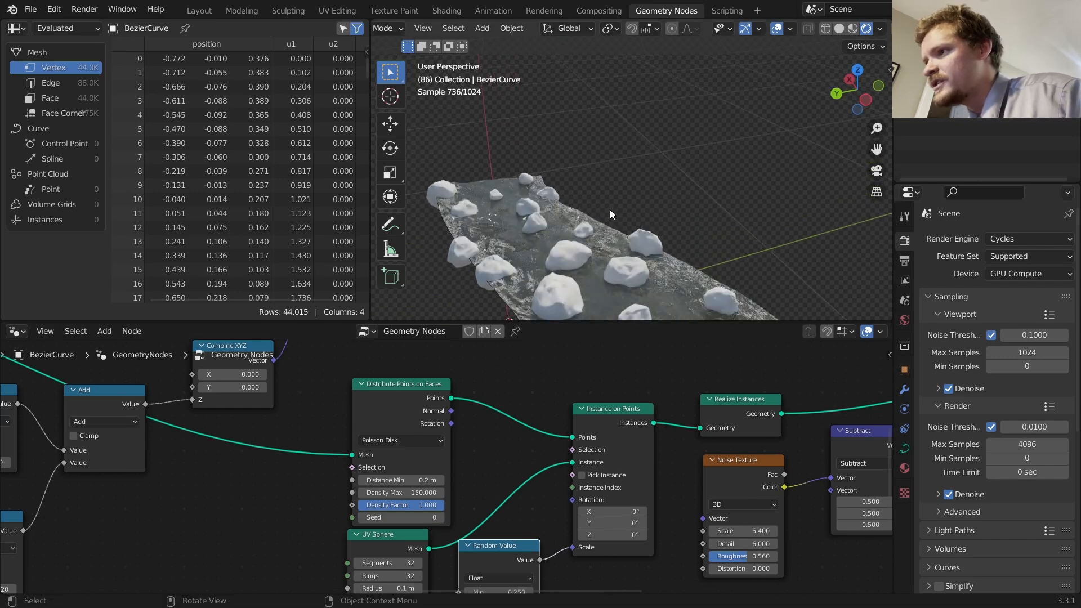
{"action": "key", "text": "ctrl+s"}
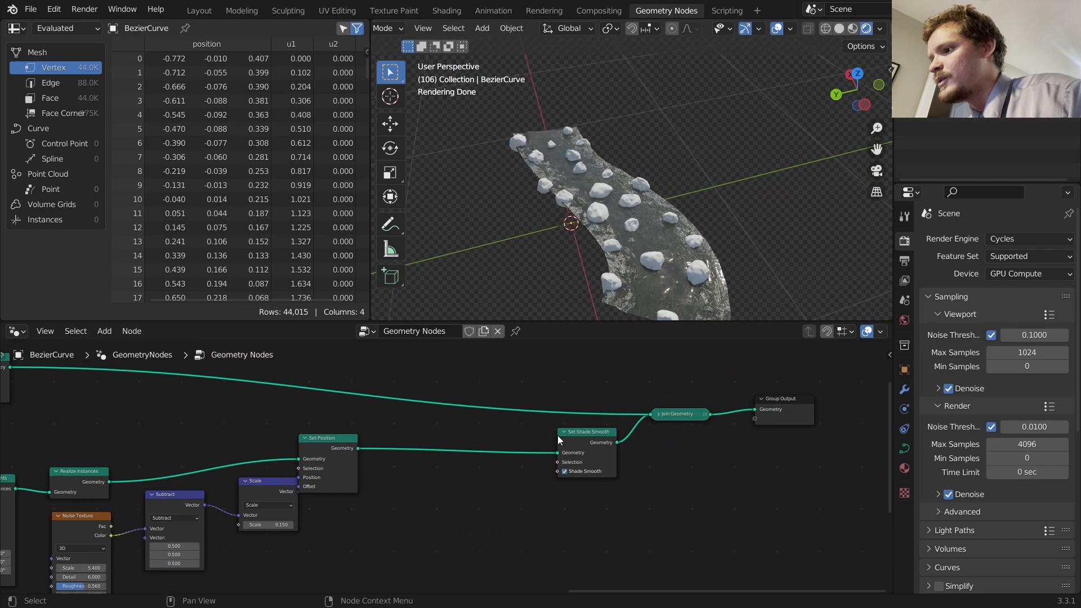
Assign Material.001 to the rocks with Set Material and switch a second editor to the Shader Editor
{"action": "type", "text": "set"}
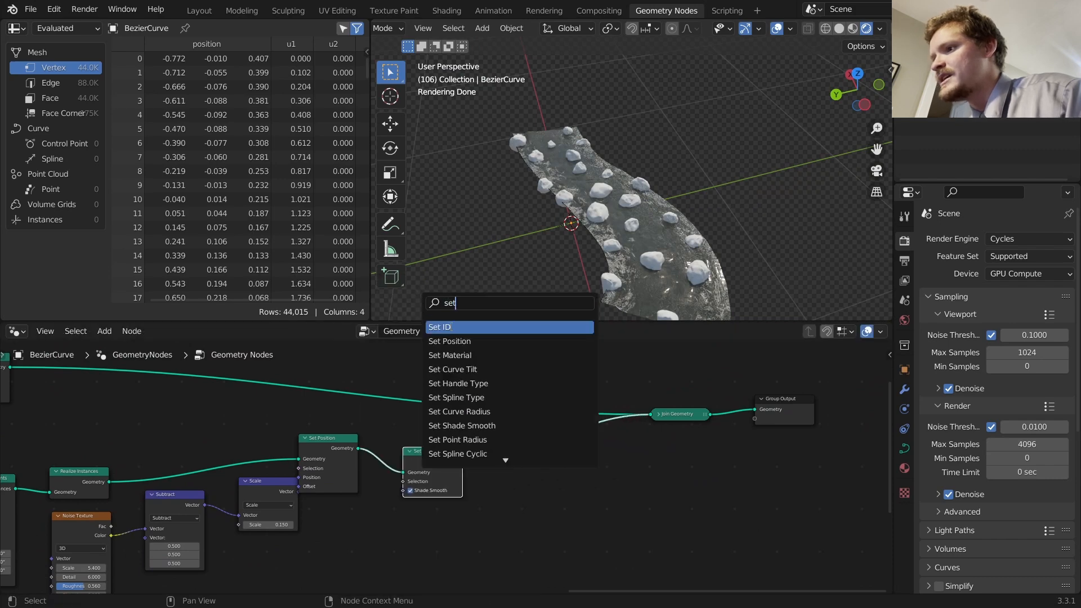
{"action": "left_click", "coordinate": [449, 355]}
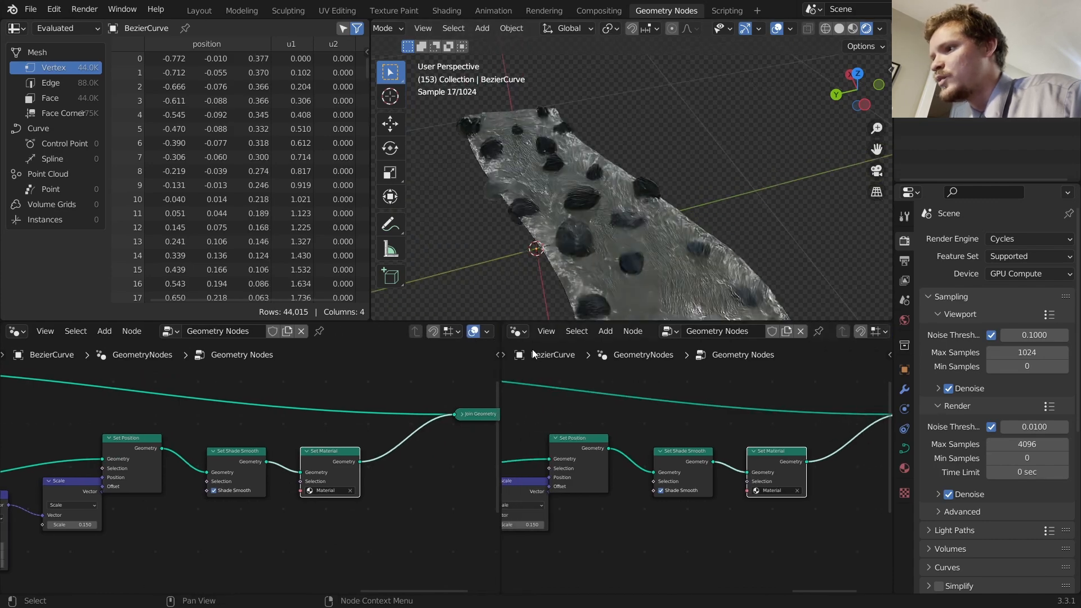
{"action": "left_click", "coordinate": [517, 331]}
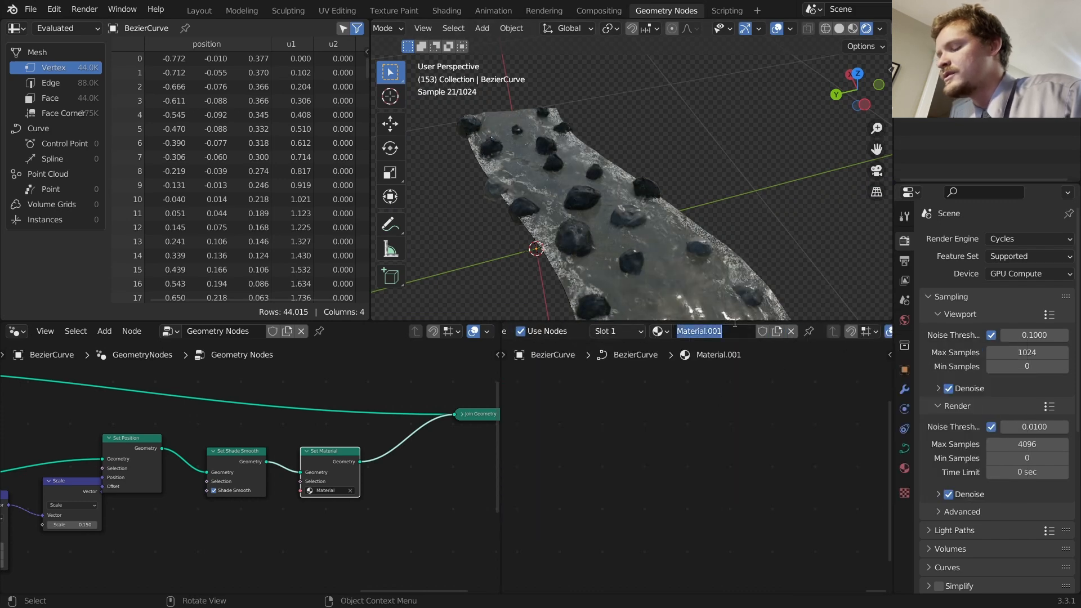
Rename the materials 'rock' and 'water', assign rock in Set Material and select it for editing
{"action": "type", "text": "rock"}
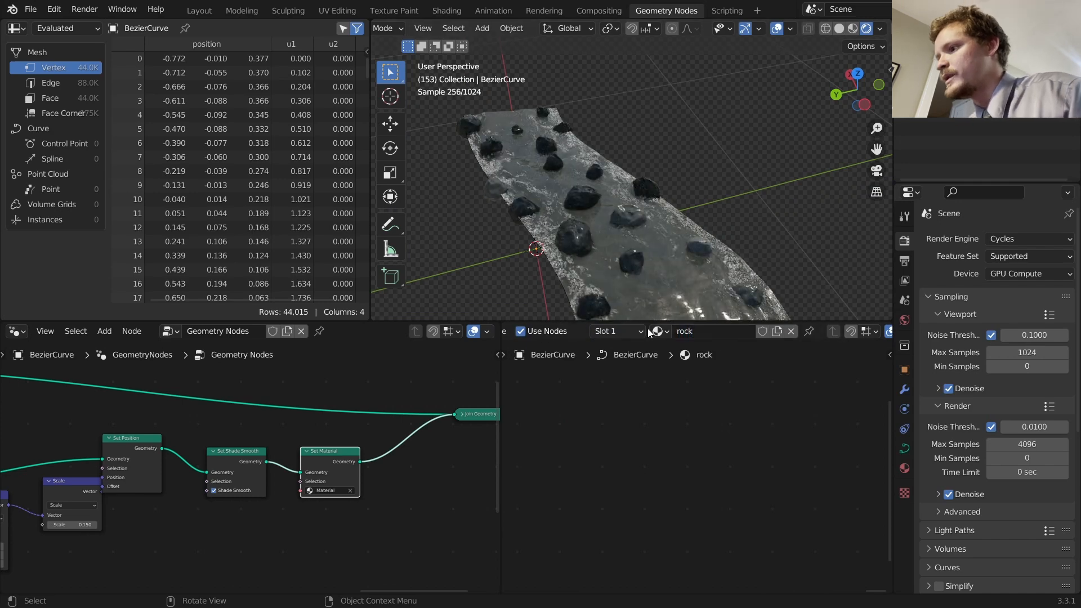
{"action": "type", "text": "water"}
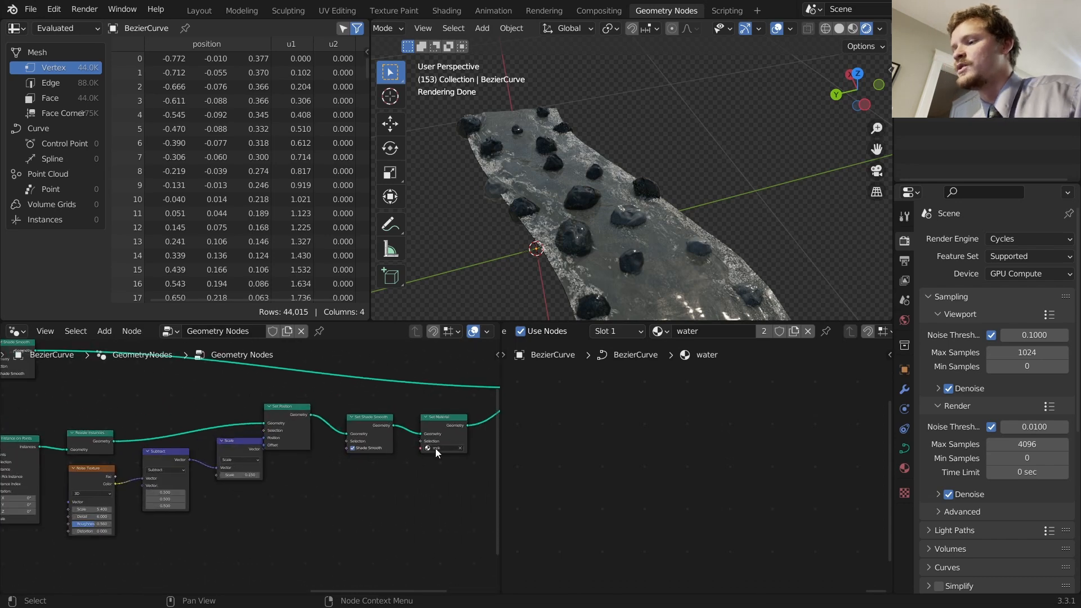
{"action": "left_click", "coordinate": [659, 331]}
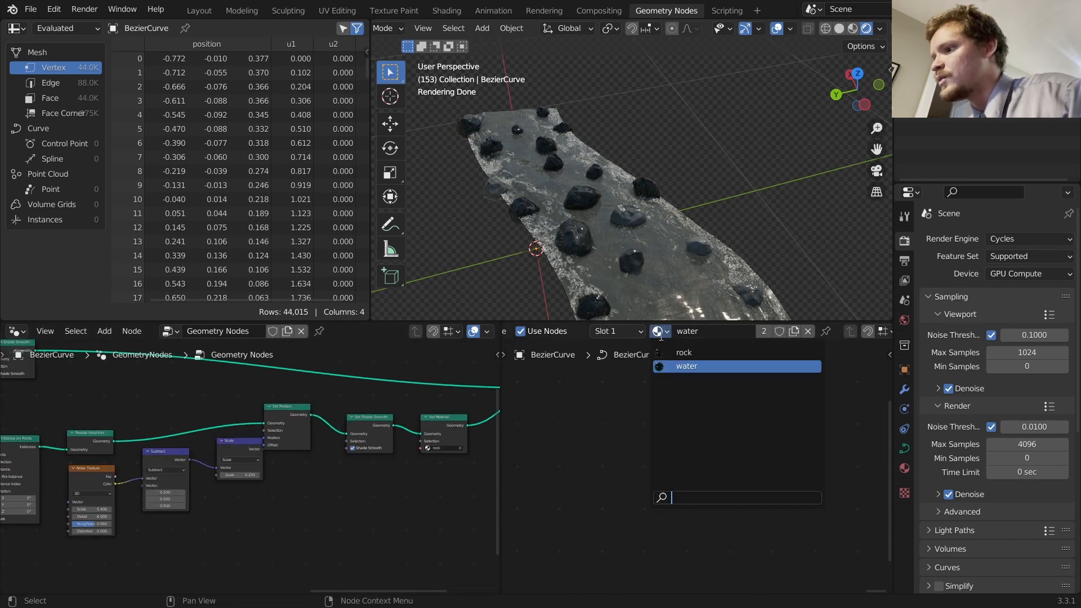
{"action": "left_click", "coordinate": [682, 353]}
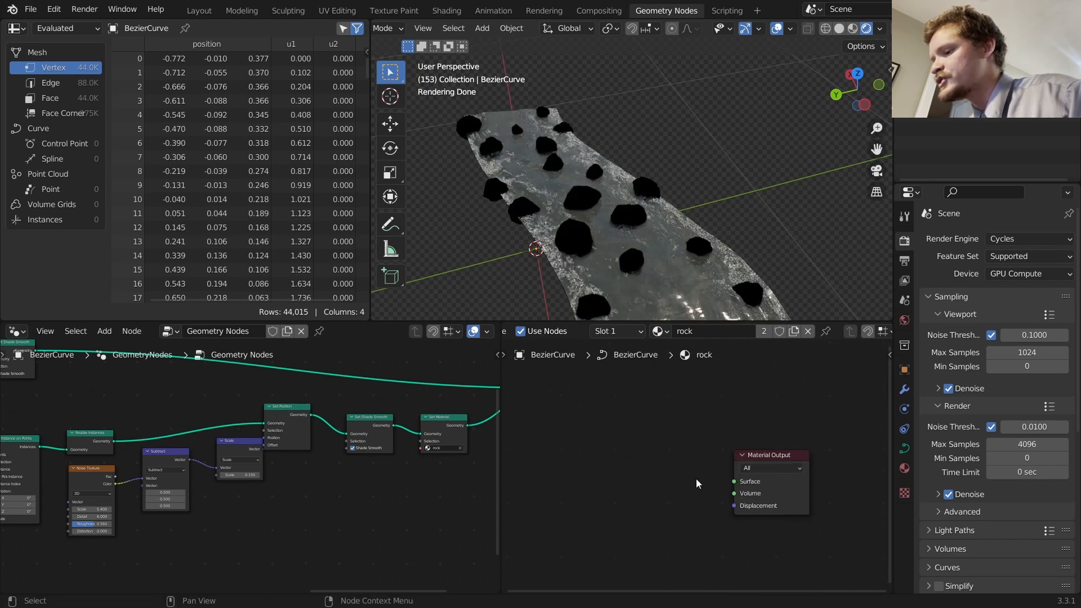
{"action": "type", "text": "pr"}
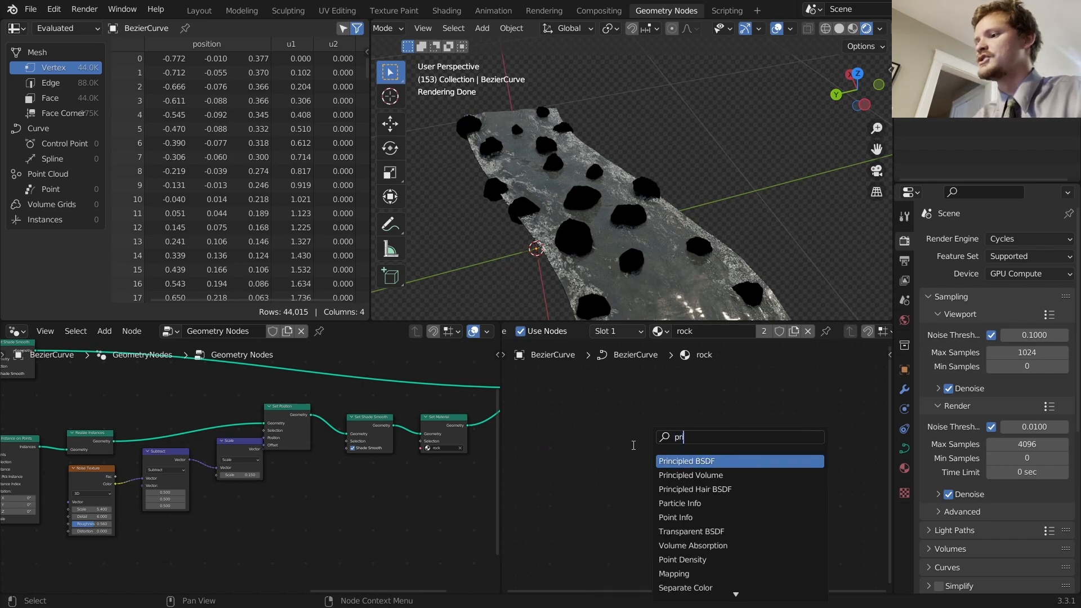
{"action": "left_click", "coordinate": [685, 461]}
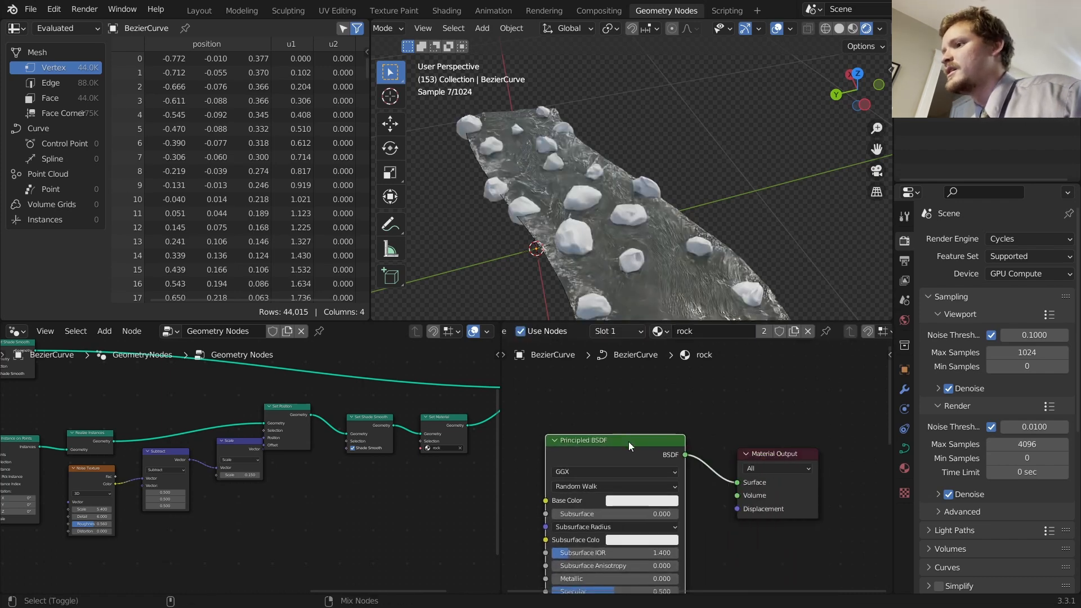
{"action": "left_click", "coordinate": [637, 500]}
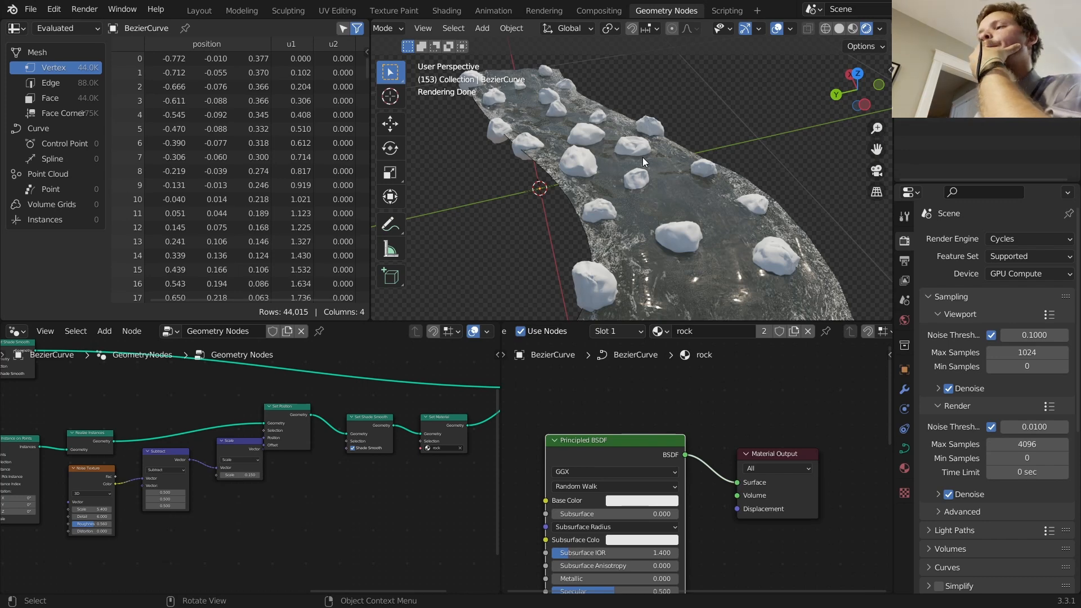
{"action": "mouse_move", "coordinate": [644, 141]}
{"action": "type", "text": "n"}
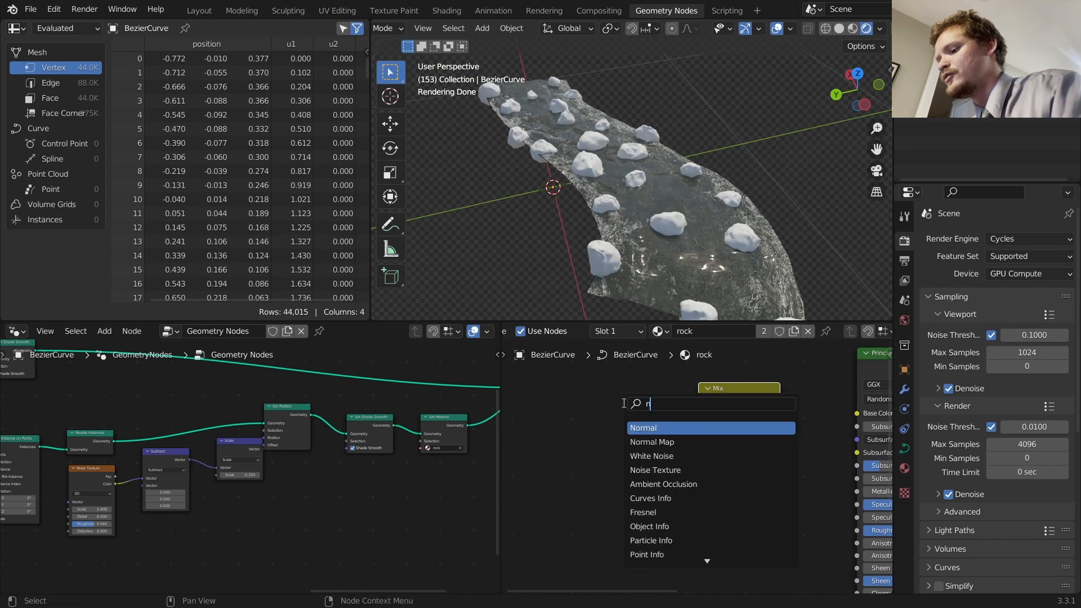
Feed a Noise Texture through a ColorRamp into a dark Mix Color driving the rock Base Color
{"action": "left_click", "coordinate": [655, 470]}
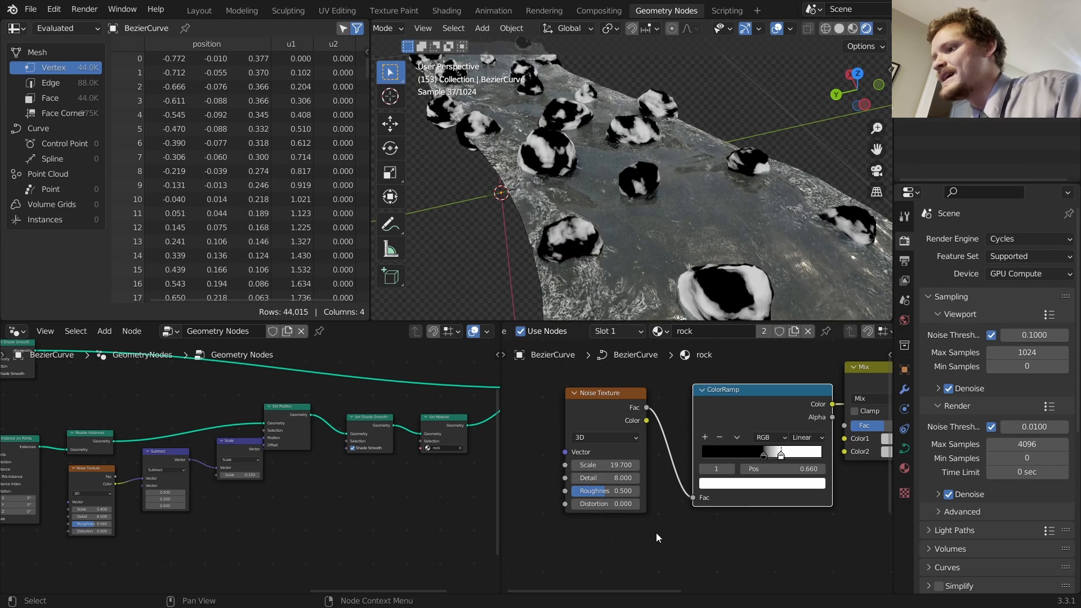
{"action": "left_click_drag", "start_coordinate": [600, 490], "coordinate": [624, 490]}
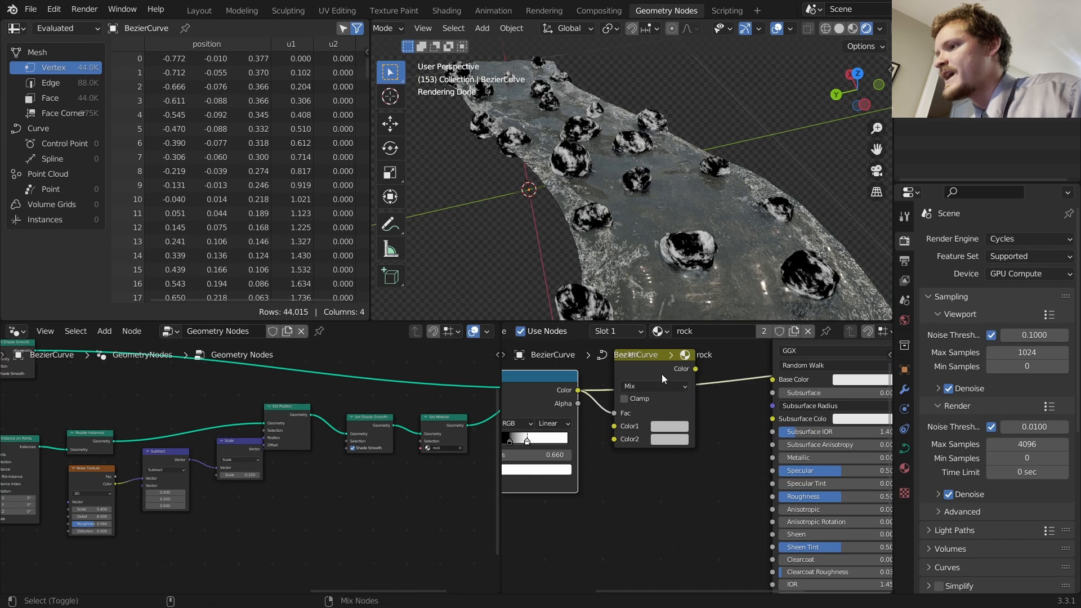
{"action": "left_click", "coordinate": [668, 426]}
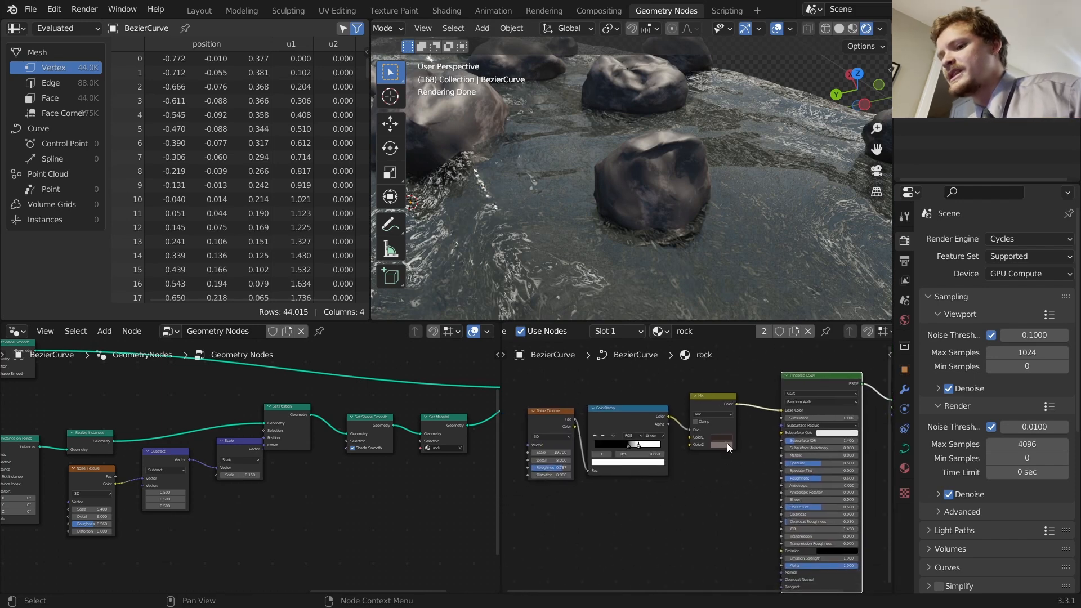
Add a Bump node from the ramped noise into the BSDF Normal at strength 0.75
{"action": "type", "text": "bum"}
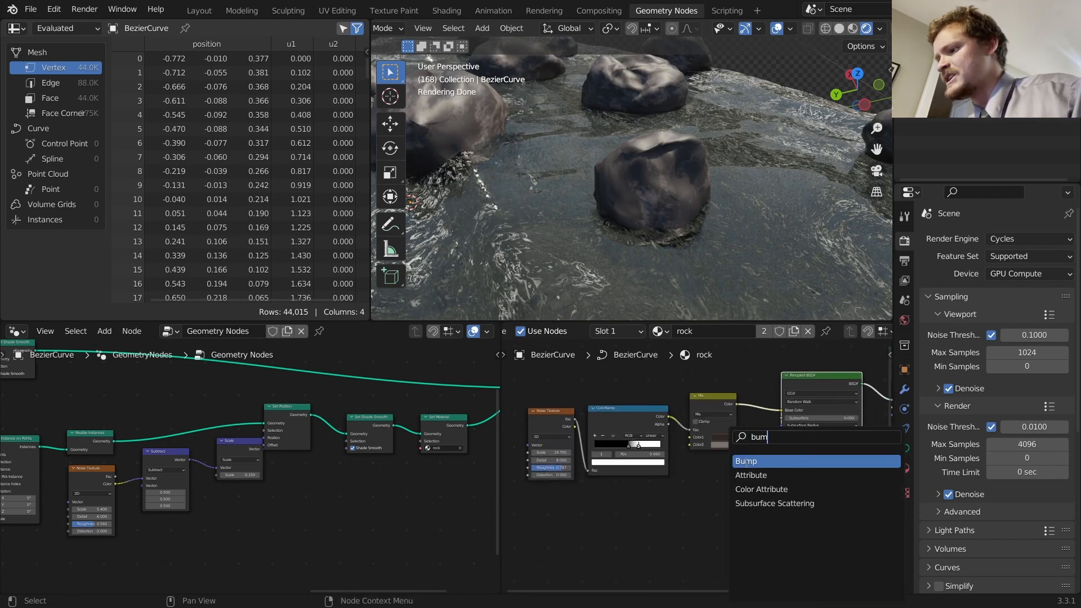
{"action": "left_click", "coordinate": [745, 460]}
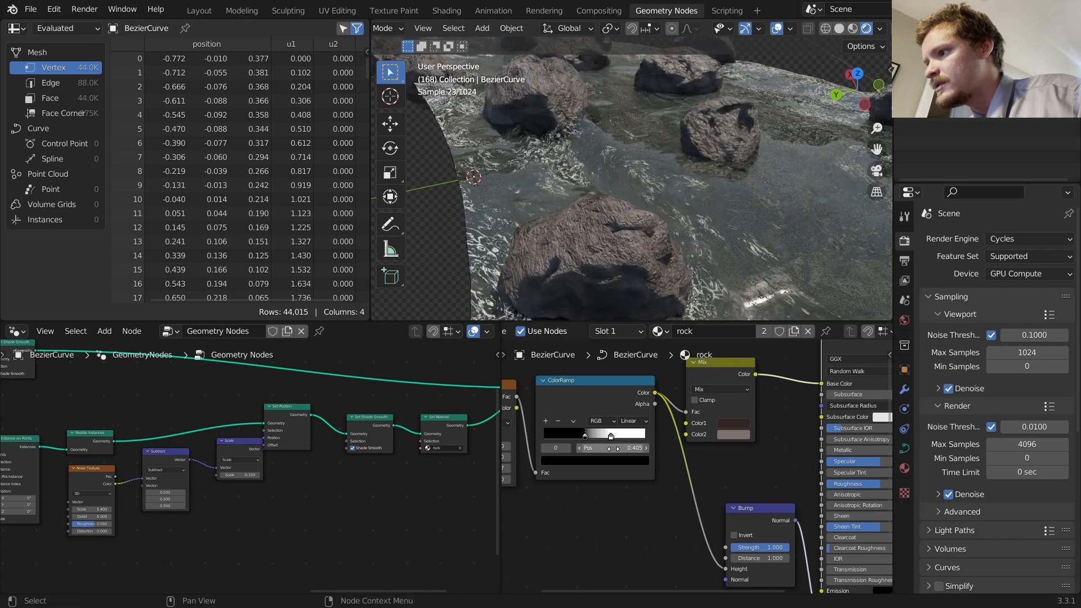
{"action": "left_click_drag", "start_coordinate": [610, 447], "coordinate": [617, 447]}
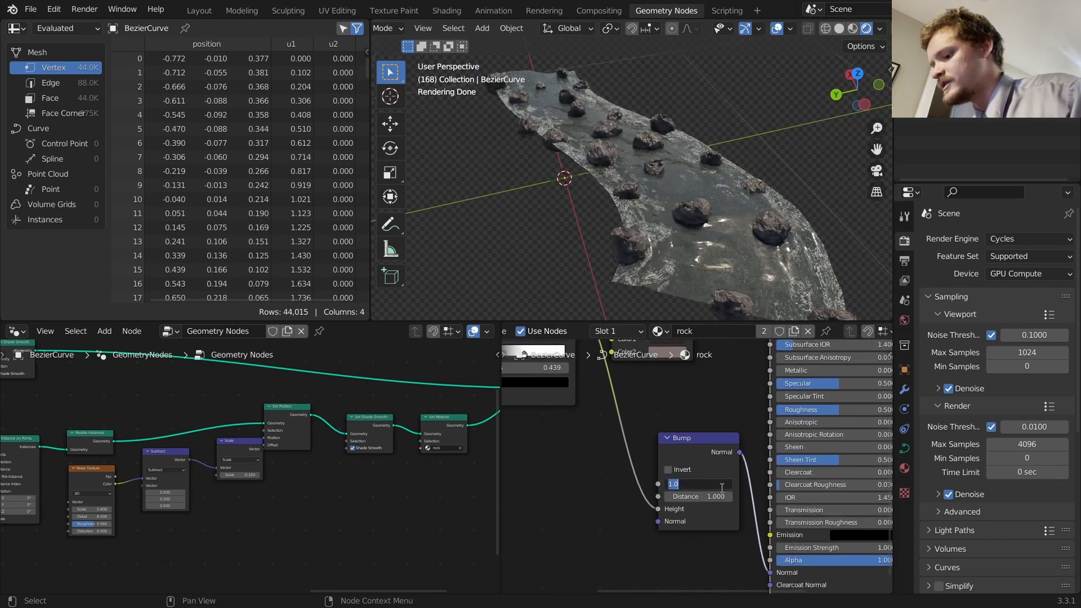
{"action": "type", "text": "0.750"}
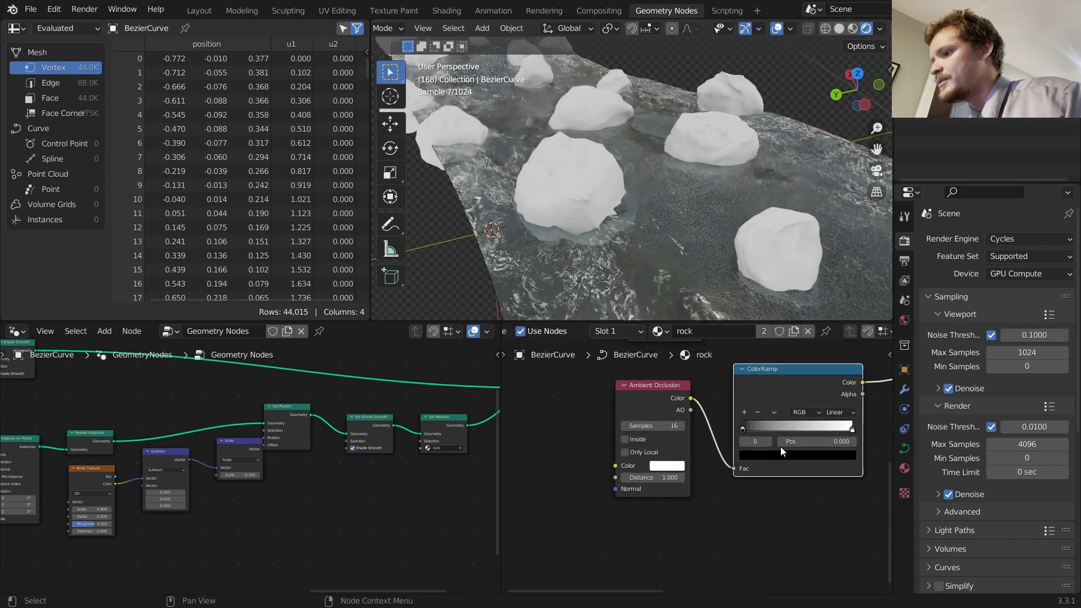
Tighten the occlusion ColorRamp contrast, inspect it on the rocks and try the Inside option on then off
{"action": "left_click_drag", "start_coordinate": [755, 441], "coordinate": [800, 441]}
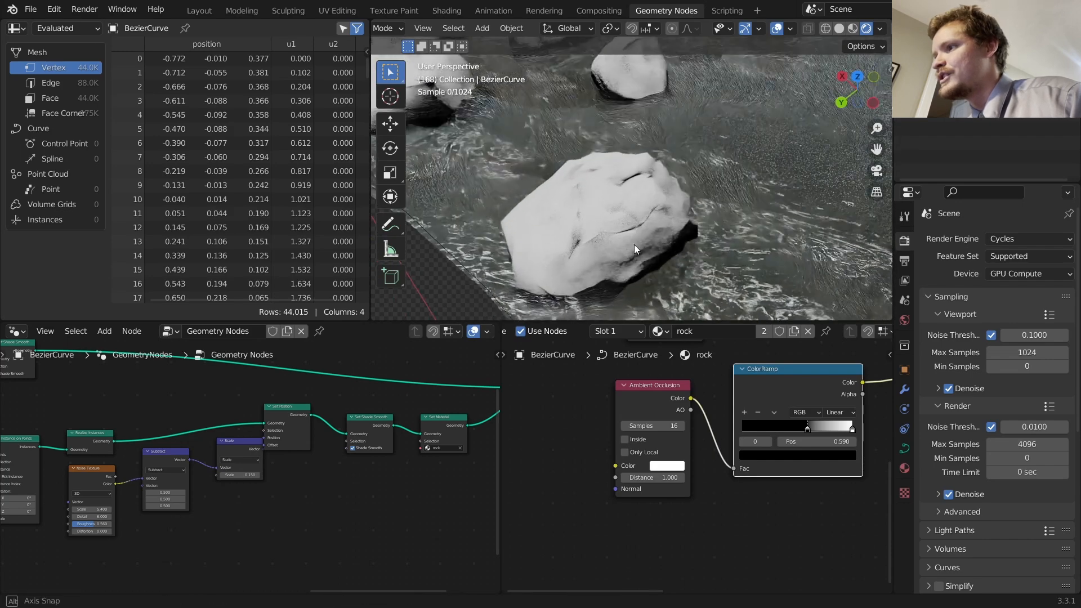
{"action": "left_click_drag", "start_coordinate": [634, 248], "coordinate": [659, 175]}
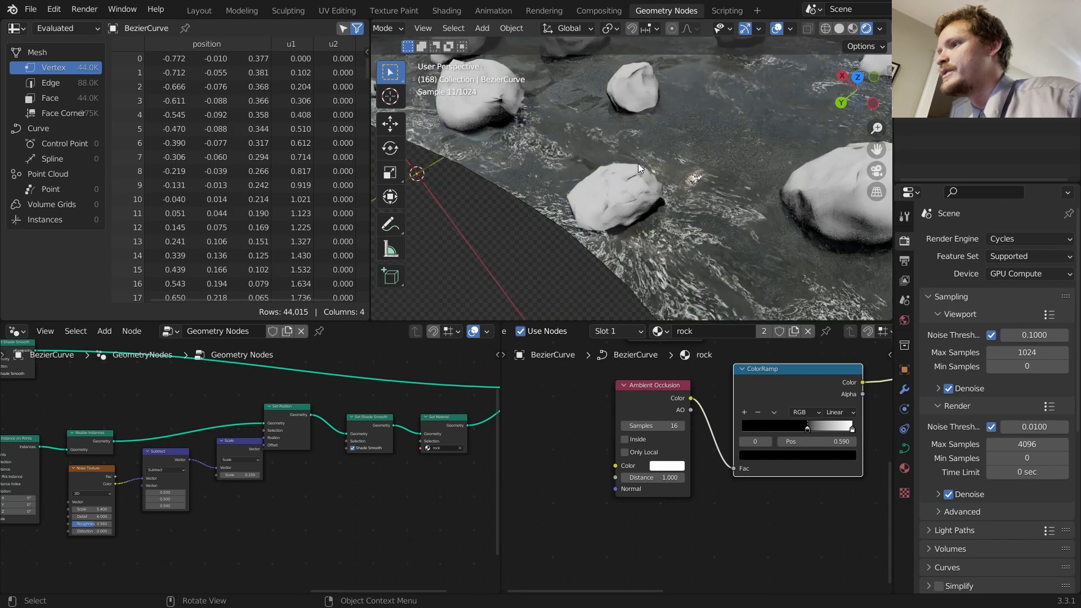
{"action": "left_click", "coordinate": [598, 429]}
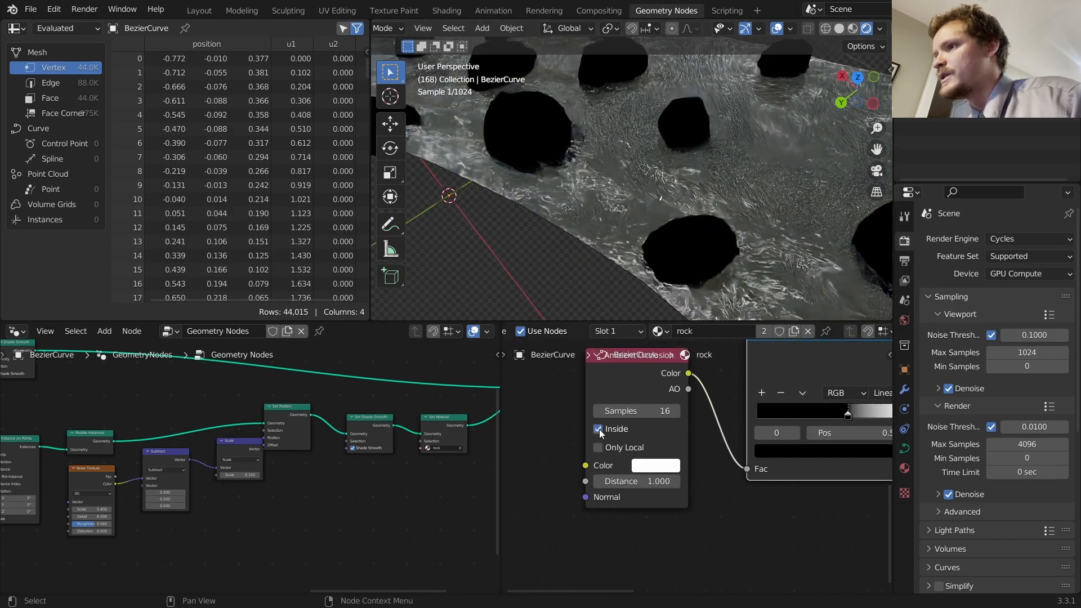
{"action": "left_click", "coordinate": [598, 429]}
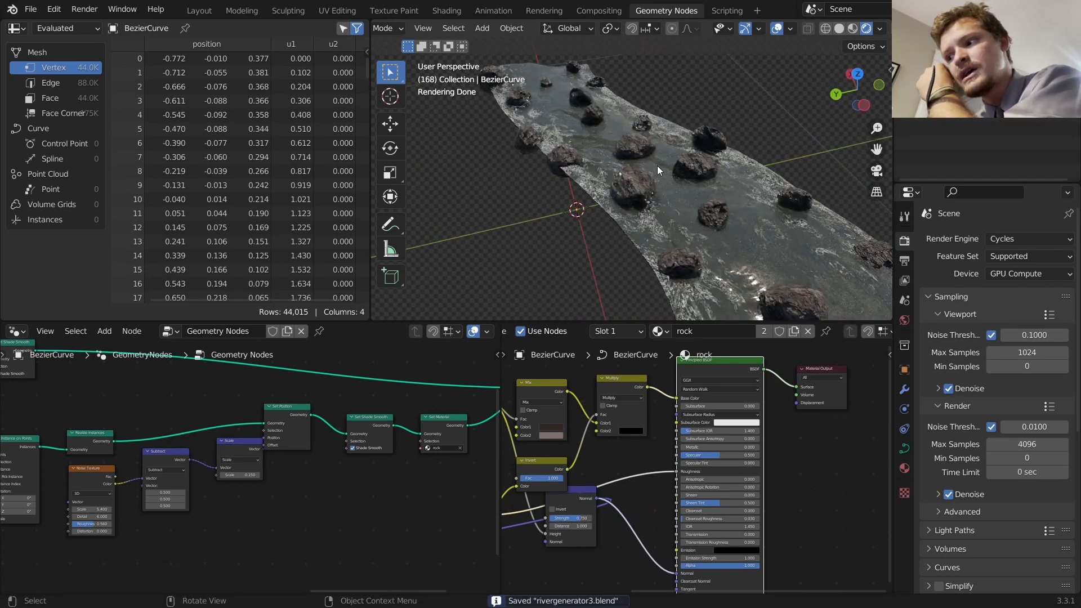
{"action": "mouse_move", "coordinate": [731, 470]}
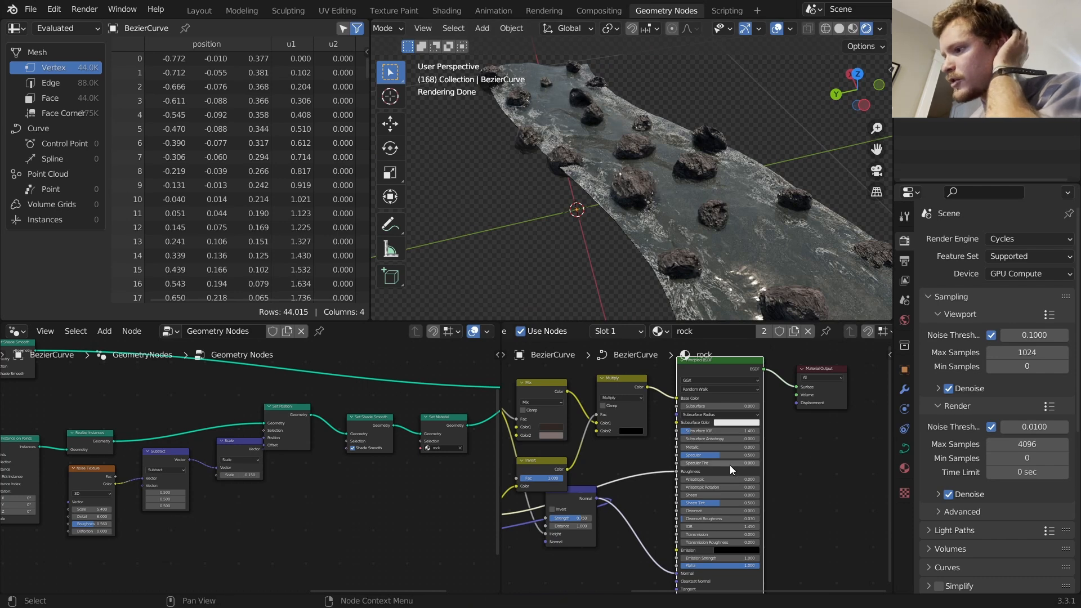
{"action": "mouse_move", "coordinate": [735, 496]}
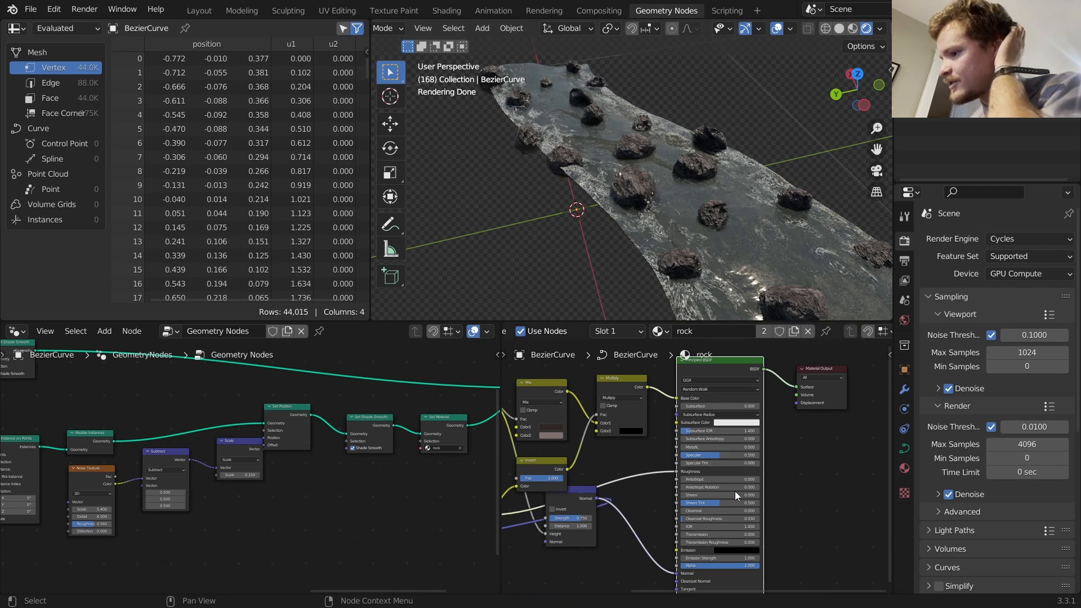
{"action": "mouse_move", "coordinate": [698, 479]}
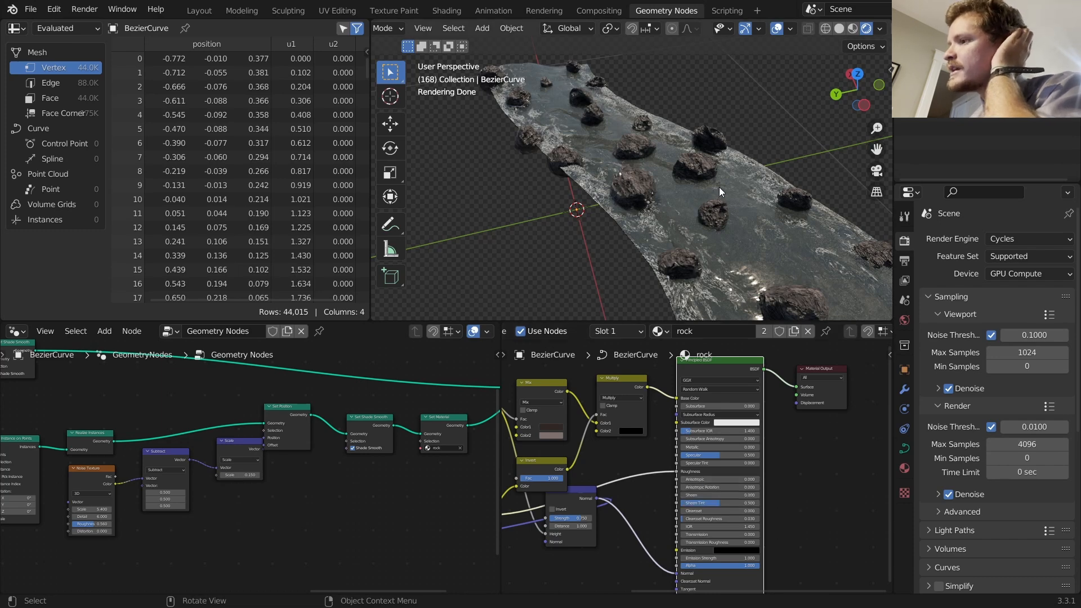
{"action": "mouse_move", "coordinate": [698, 167]}
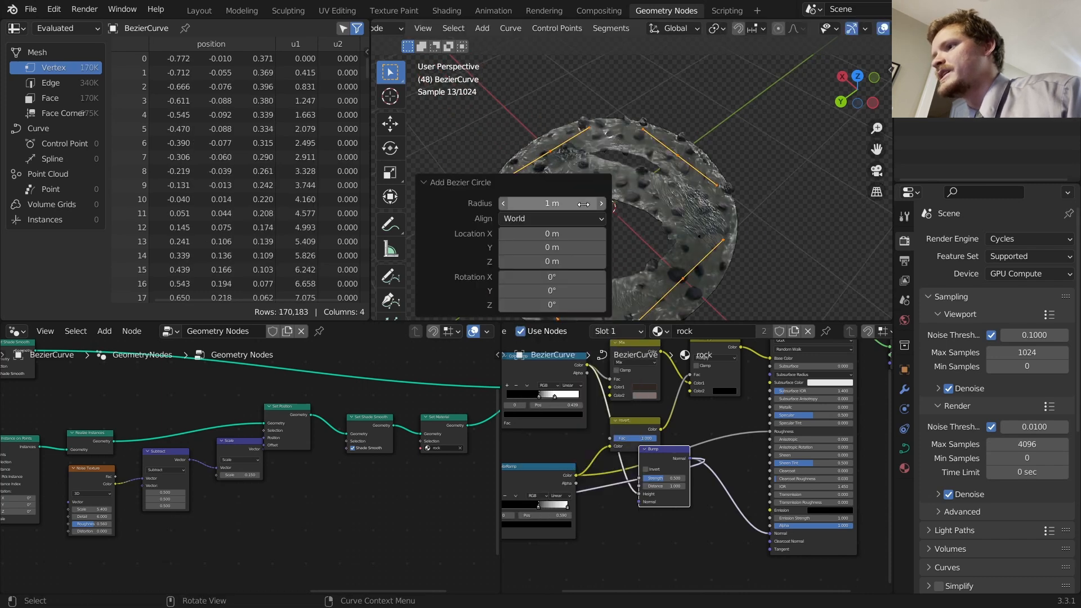
Undo the circular Bezier river path to restore the original short curved strip
{"action": "key", "text": "g"}
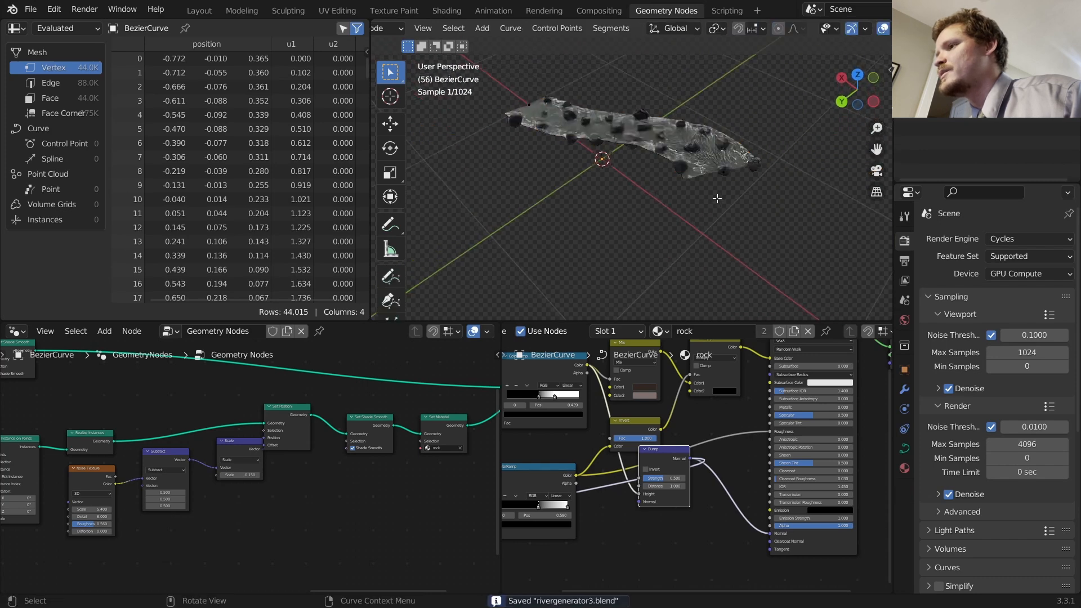
Scale the curve points flat on Z and look down on the levelled river strip
{"action": "key", "text": "s"}
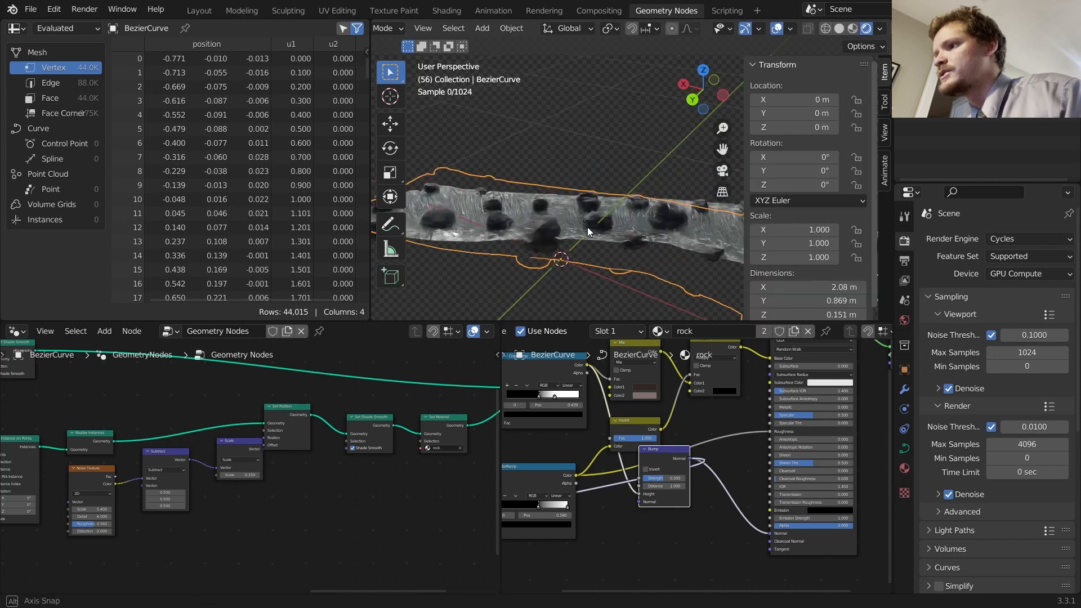
{"action": "left_click_drag", "start_coordinate": [589, 230], "coordinate": [597, 180]}
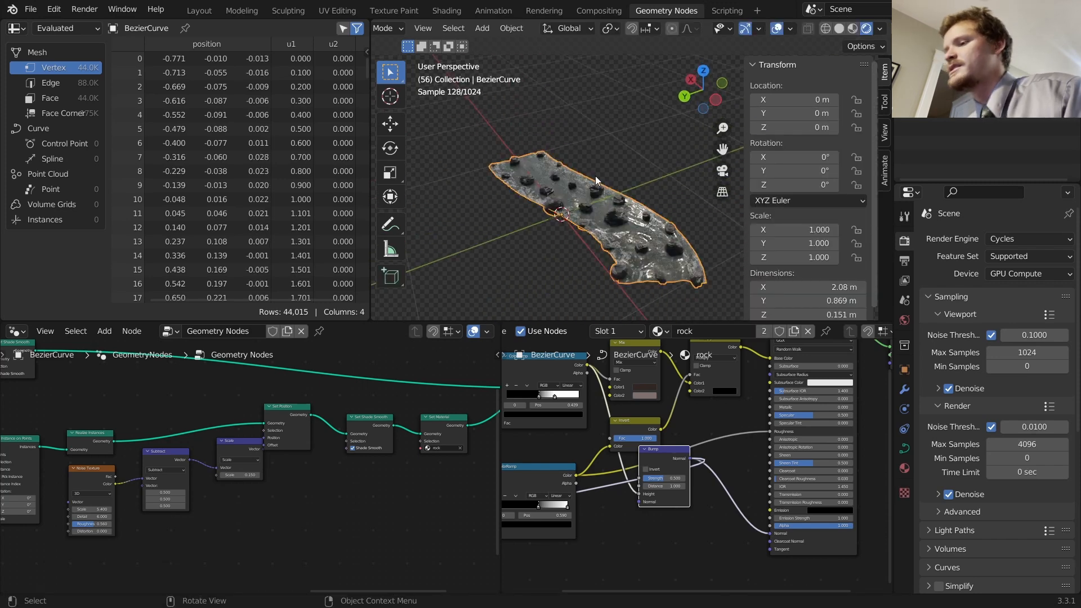